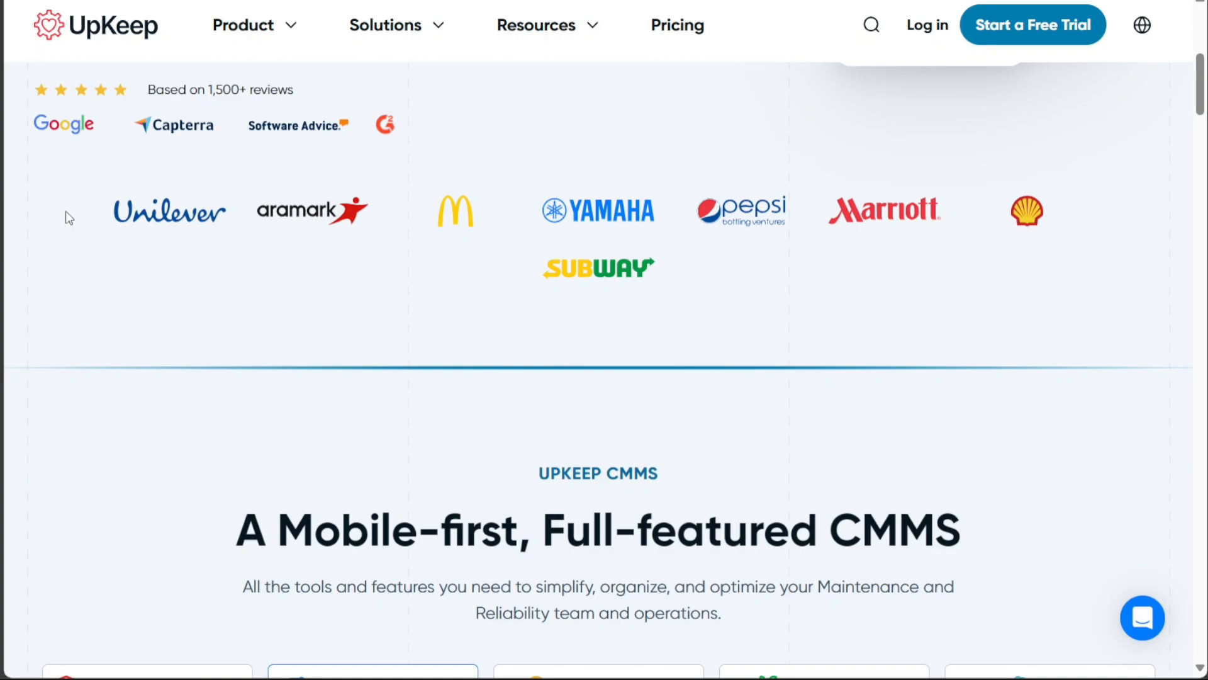
mouse_move(272, 340)
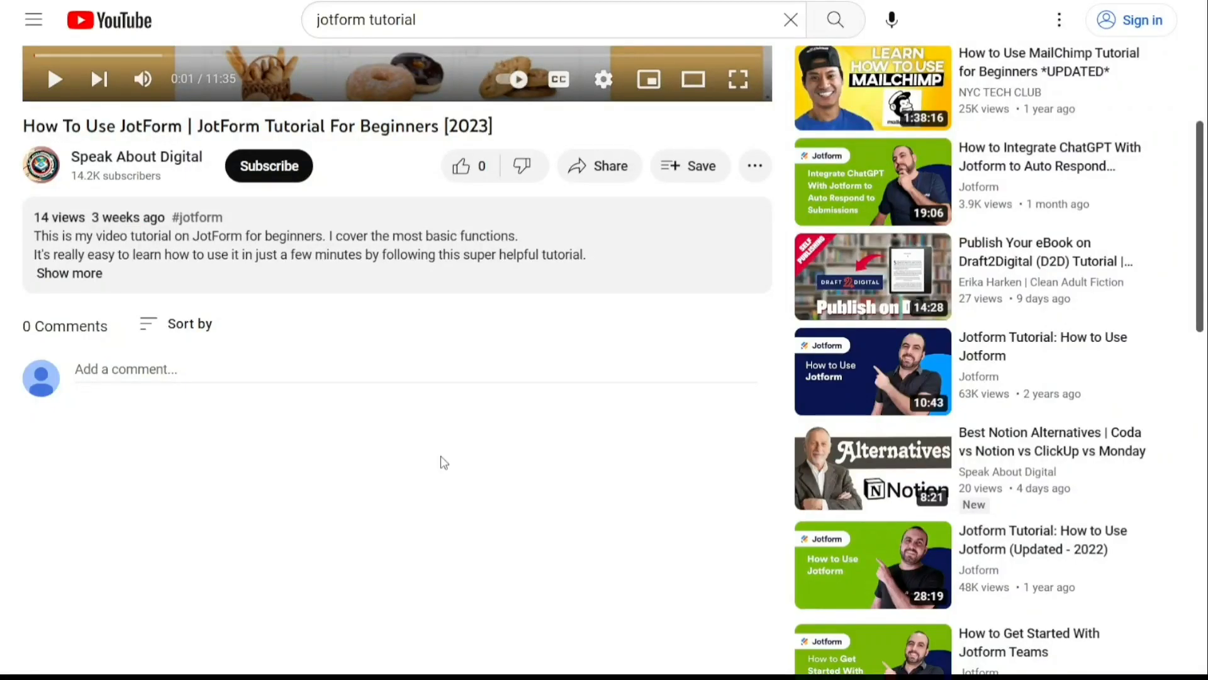
Return to the UpKeep homepage and open the 14-day free trial signup form
left_click(68, 273)
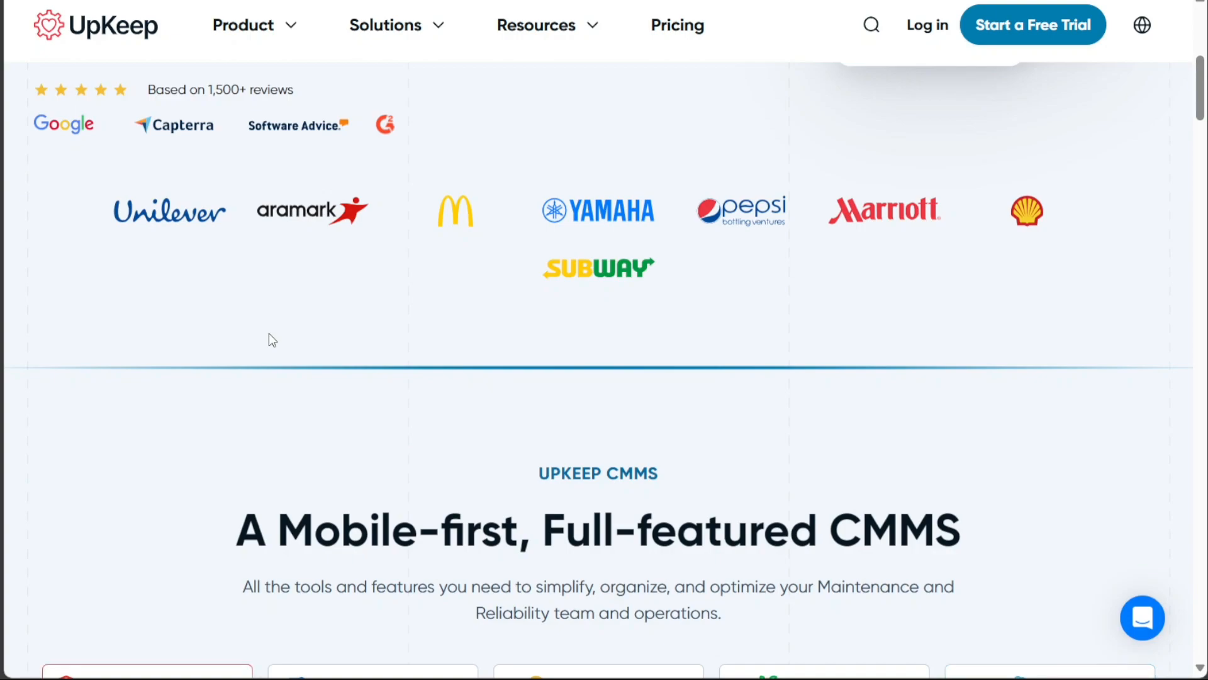
mouse_move(1032, 24)
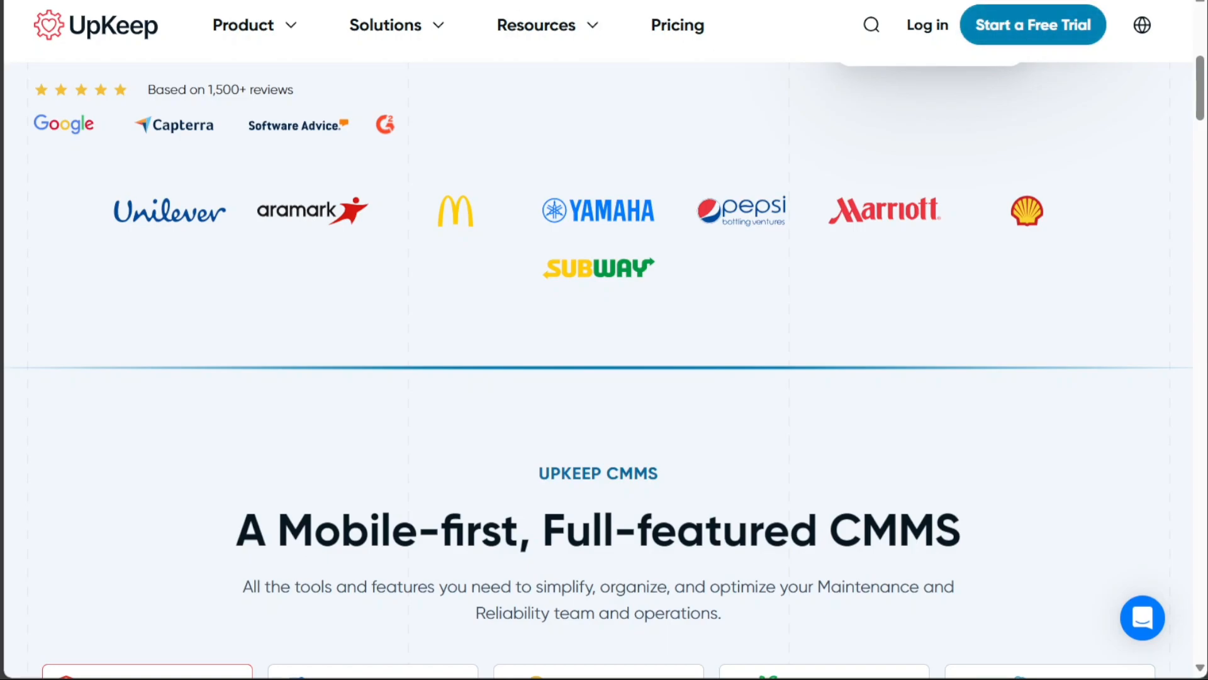
left_click(1033, 24)
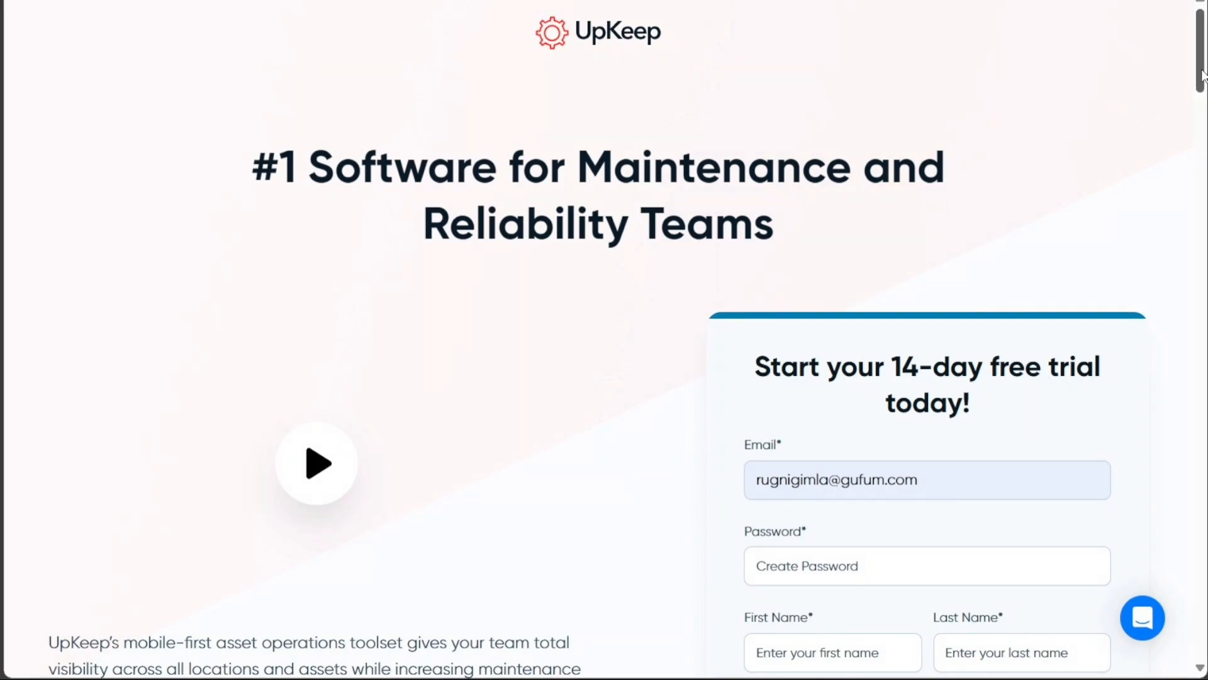
scroll("down", 3)
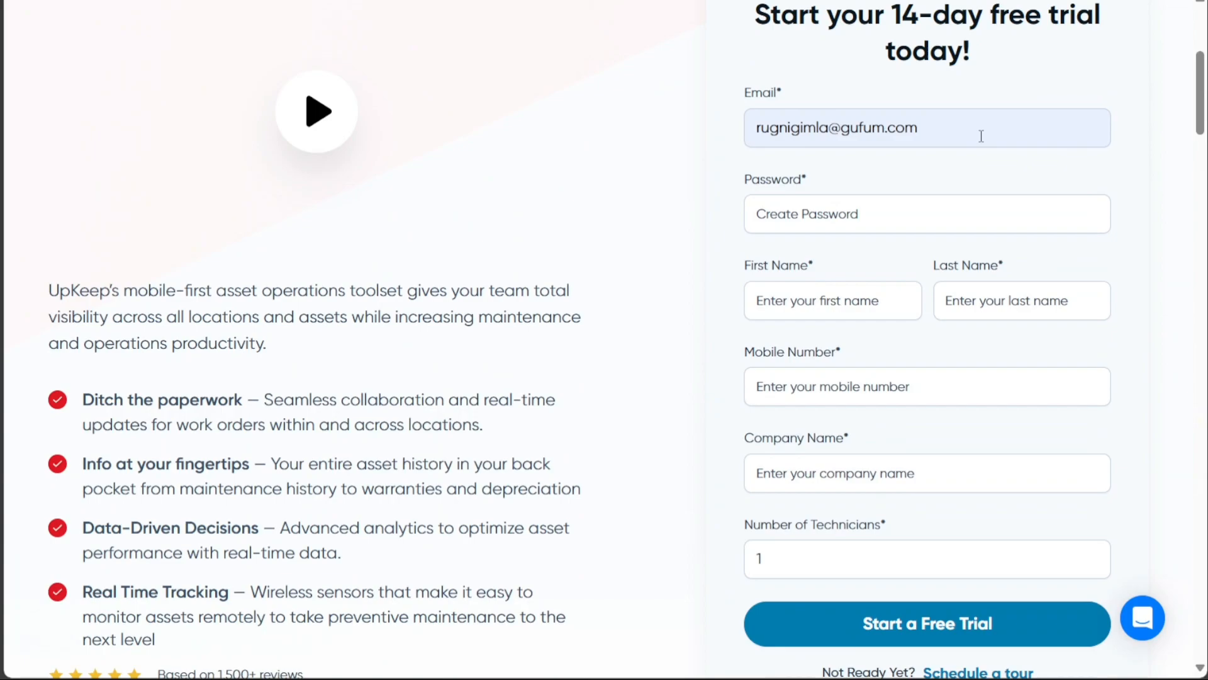
mouse_move(917, 233)
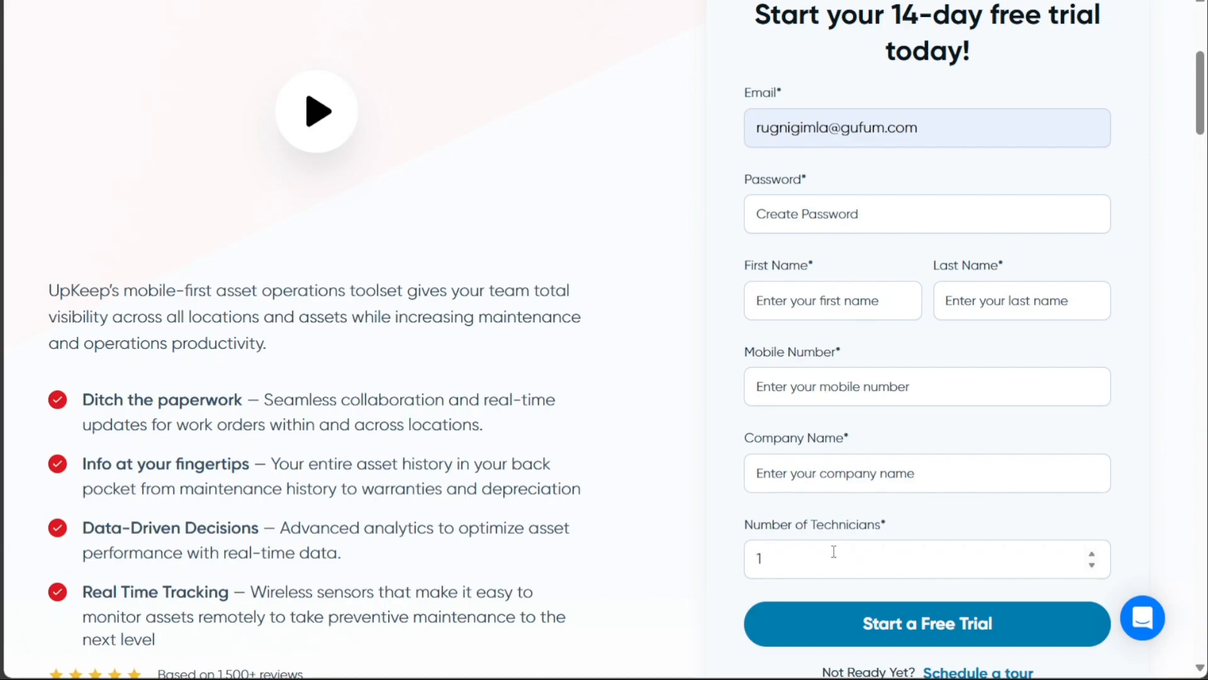
mouse_move(1047, 502)
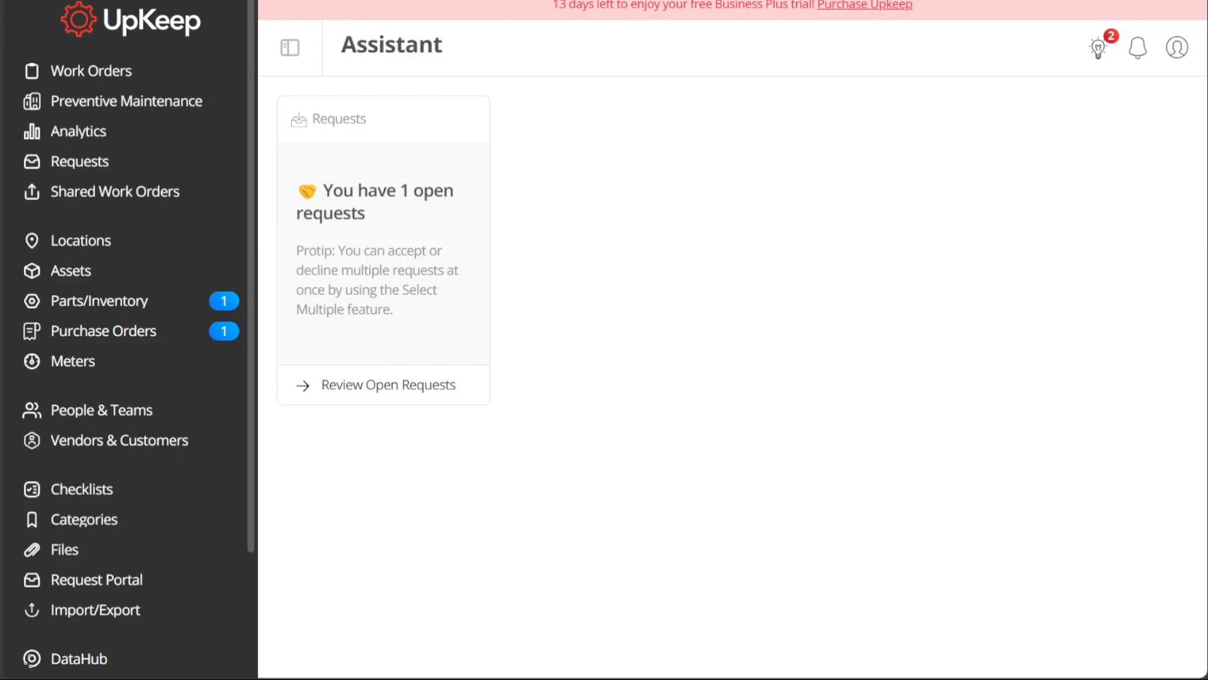
mouse_move(324, 82)
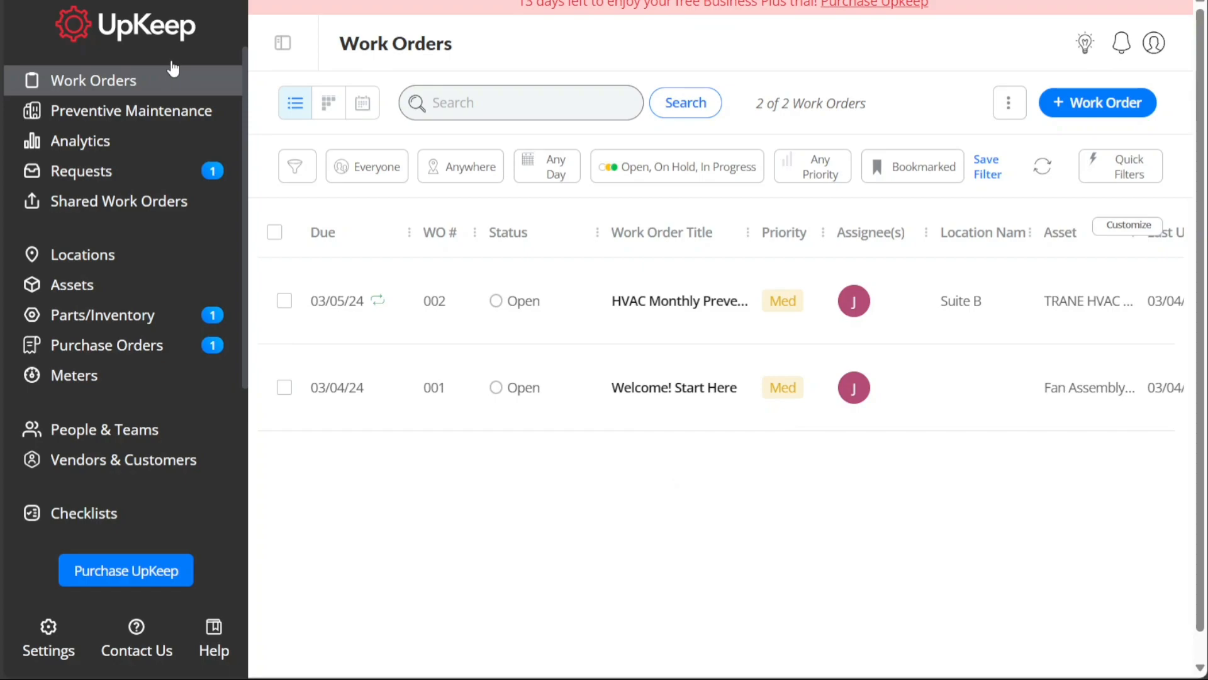
Browse Preventive Maintenance and Analytics, then view Requests listing the air conditioner leak request
left_click(131, 110)
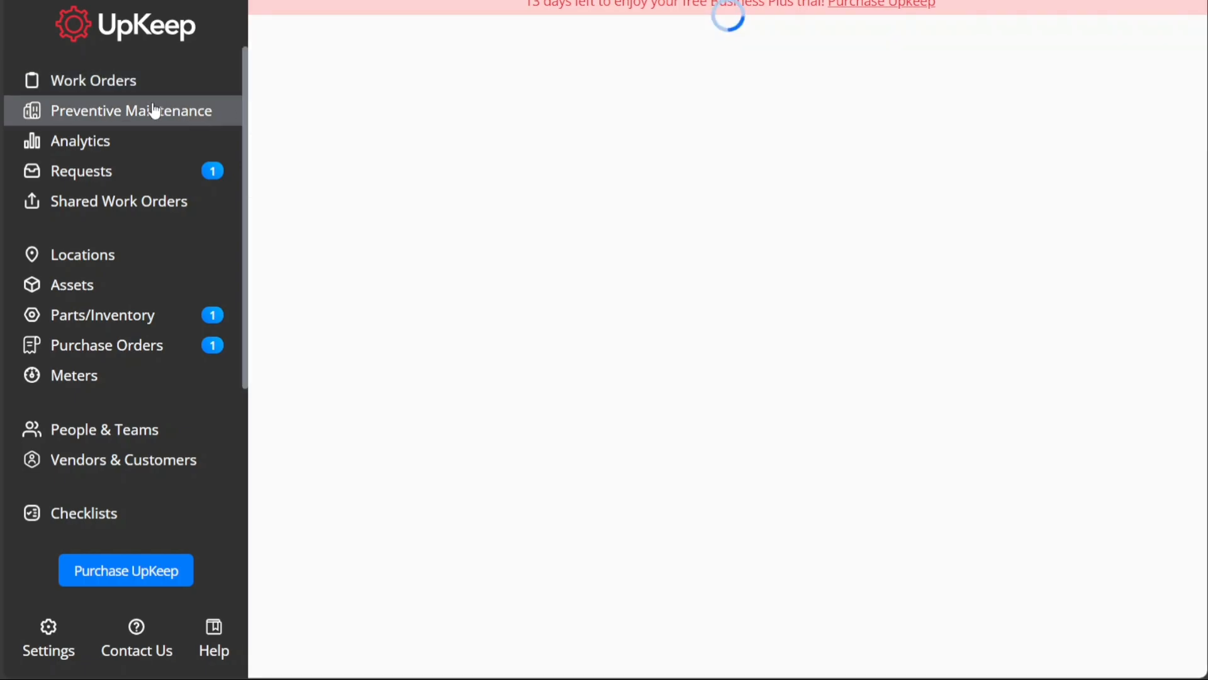
left_click(130, 110)
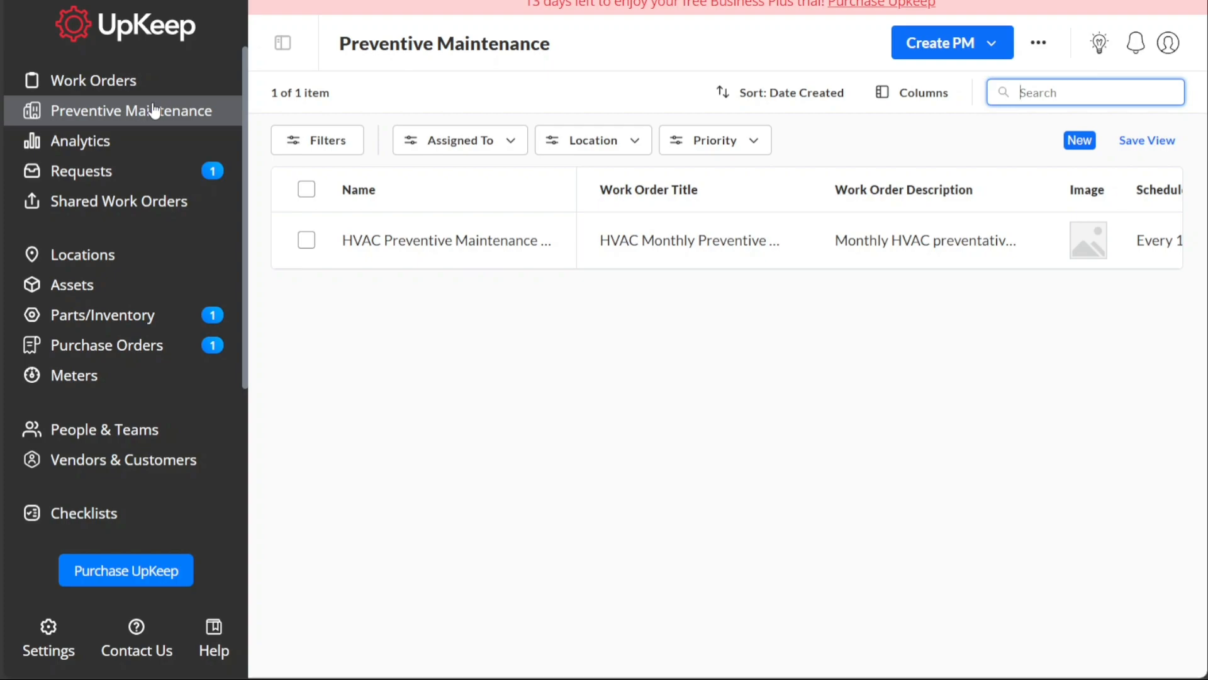
mouse_move(139, 145)
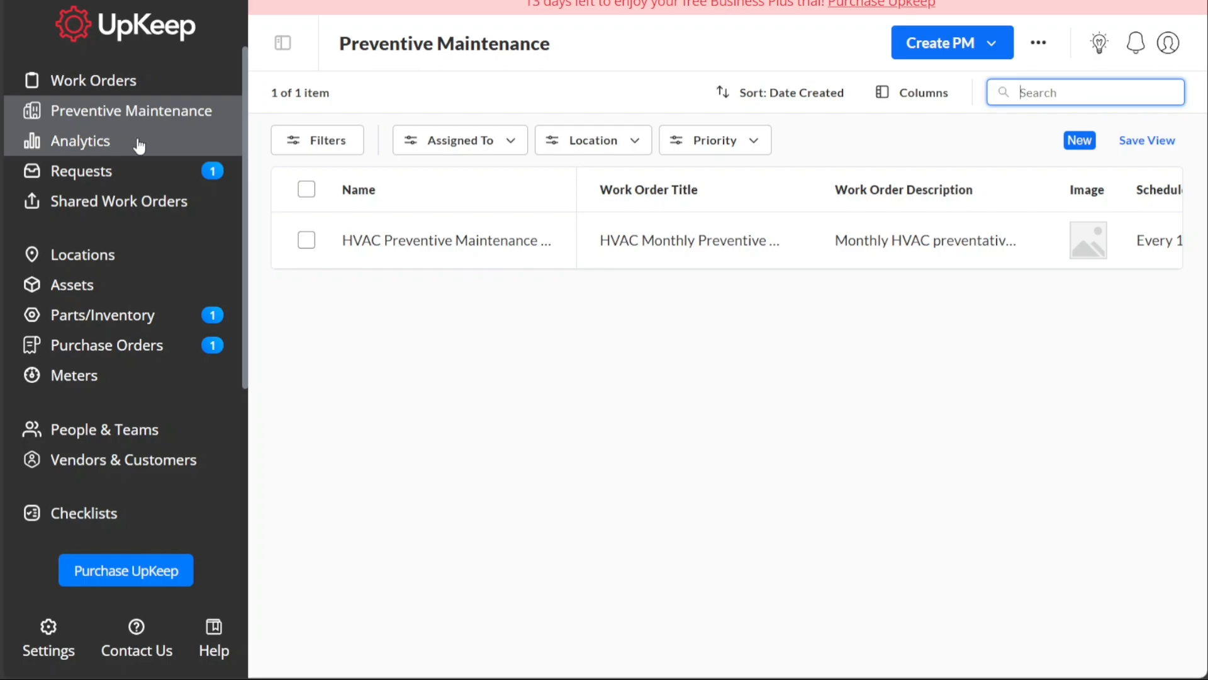
left_click(80, 141)
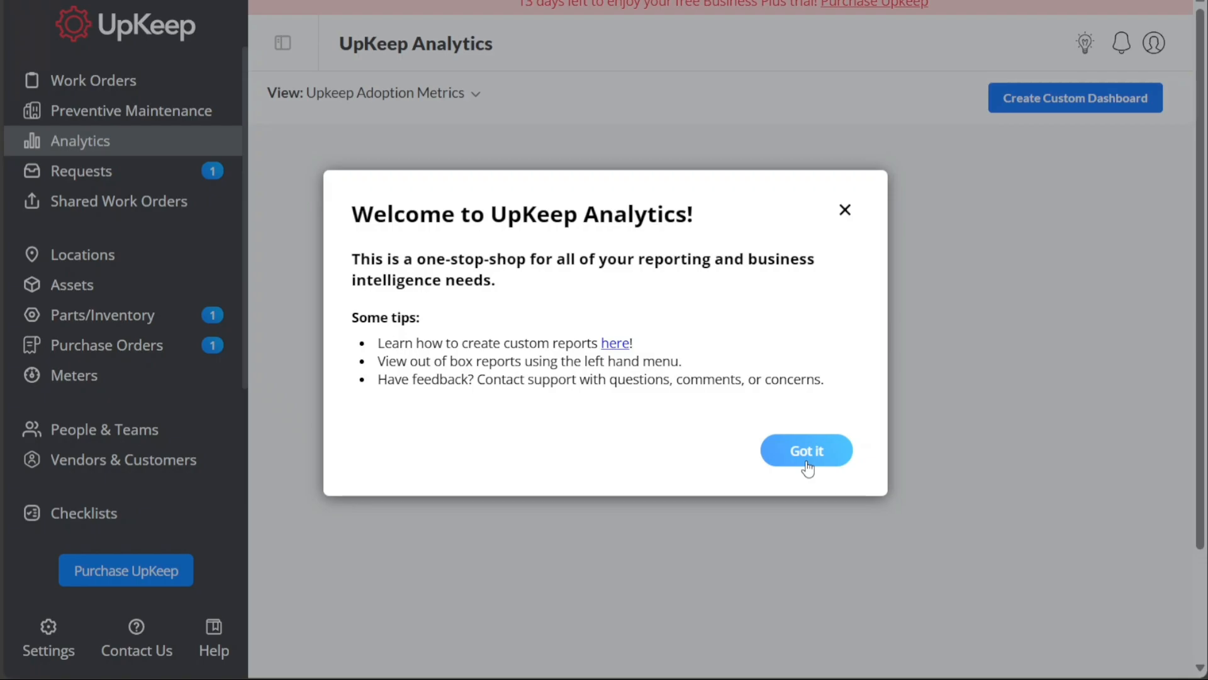
left_click(806, 450)
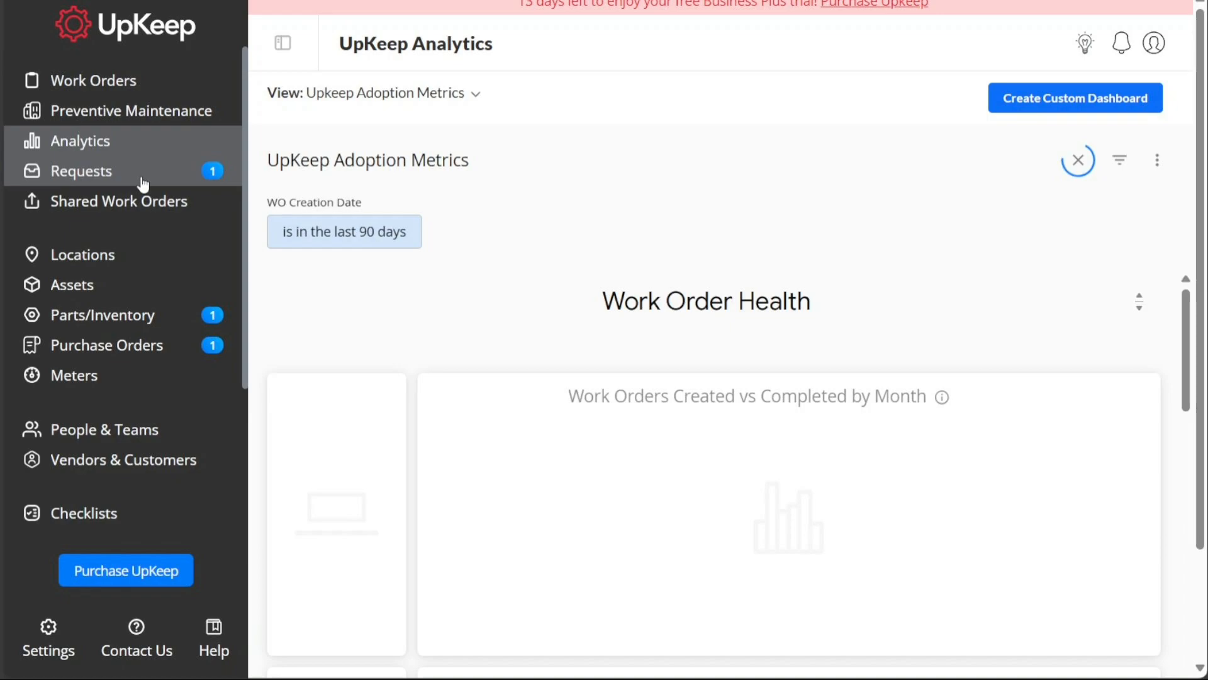
left_click(83, 172)
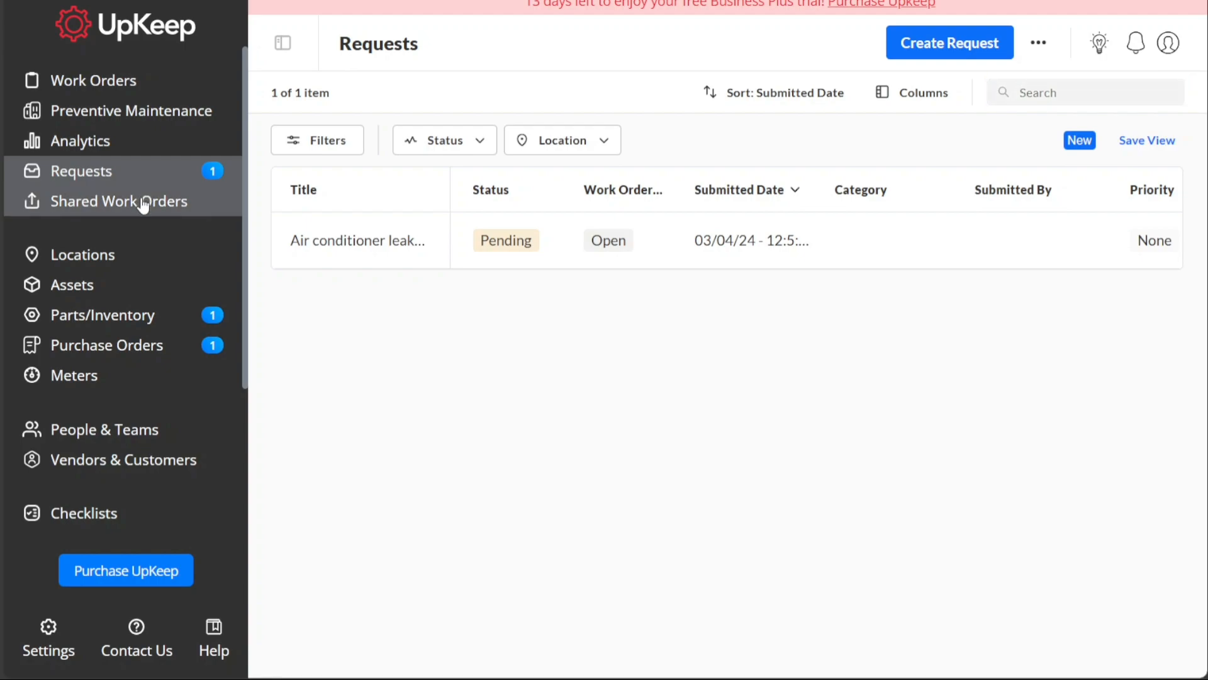
Open Shared Work Orders from the sidebar, confirming nothing has been shared yet
left_click(120, 201)
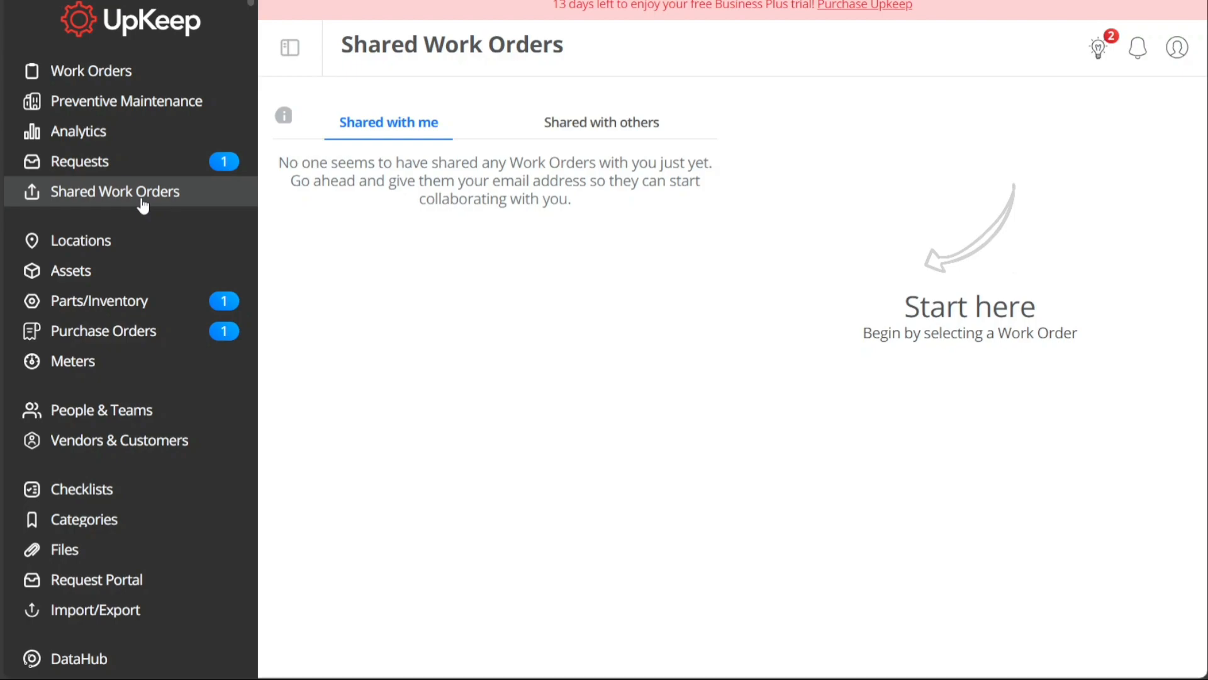
mouse_move(79, 240)
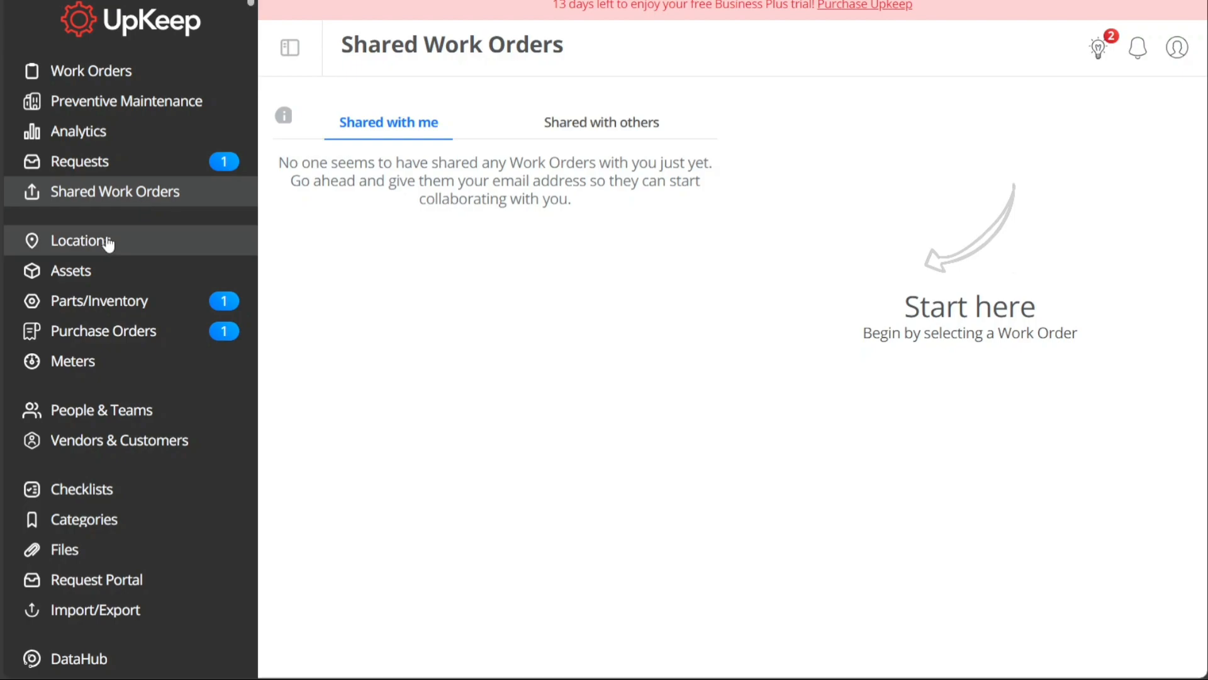
mouse_move(104, 260)
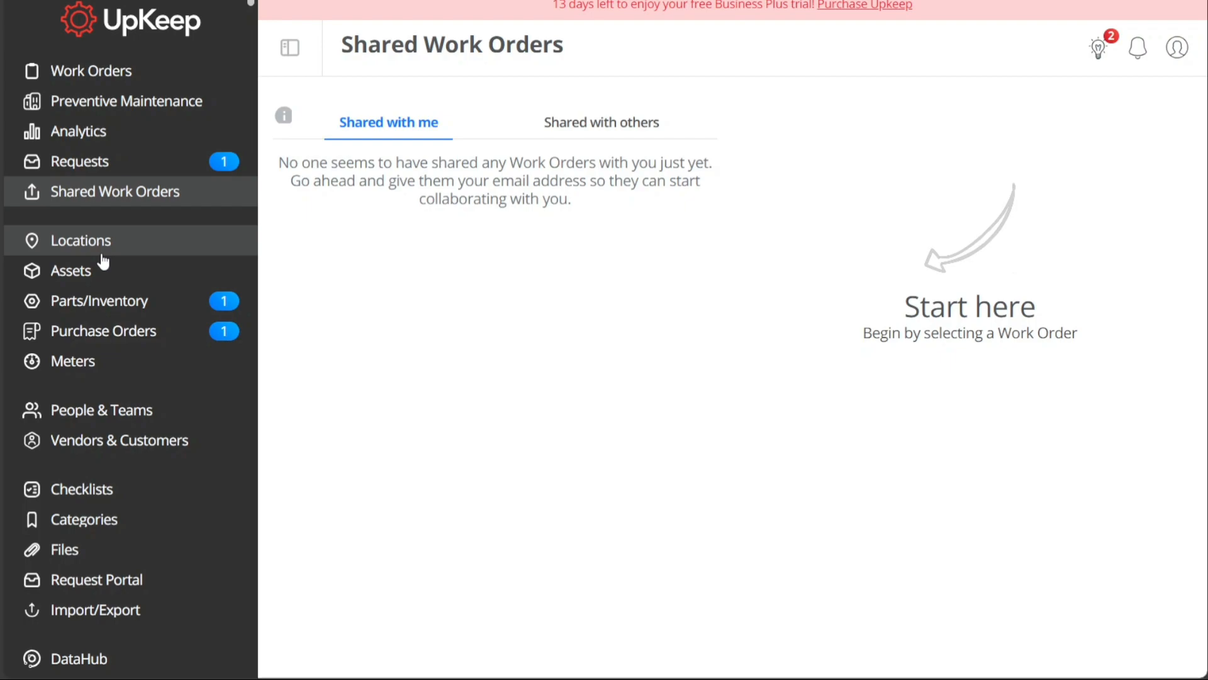
mouse_move(93, 277)
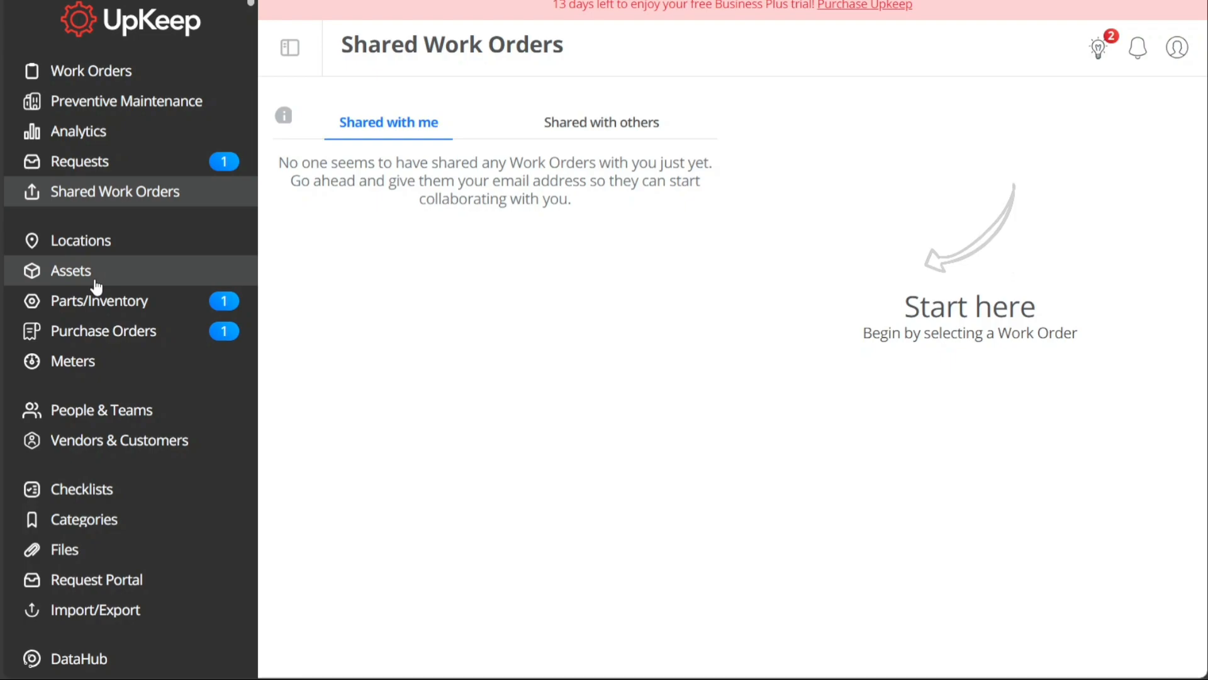
mouse_move(97, 320)
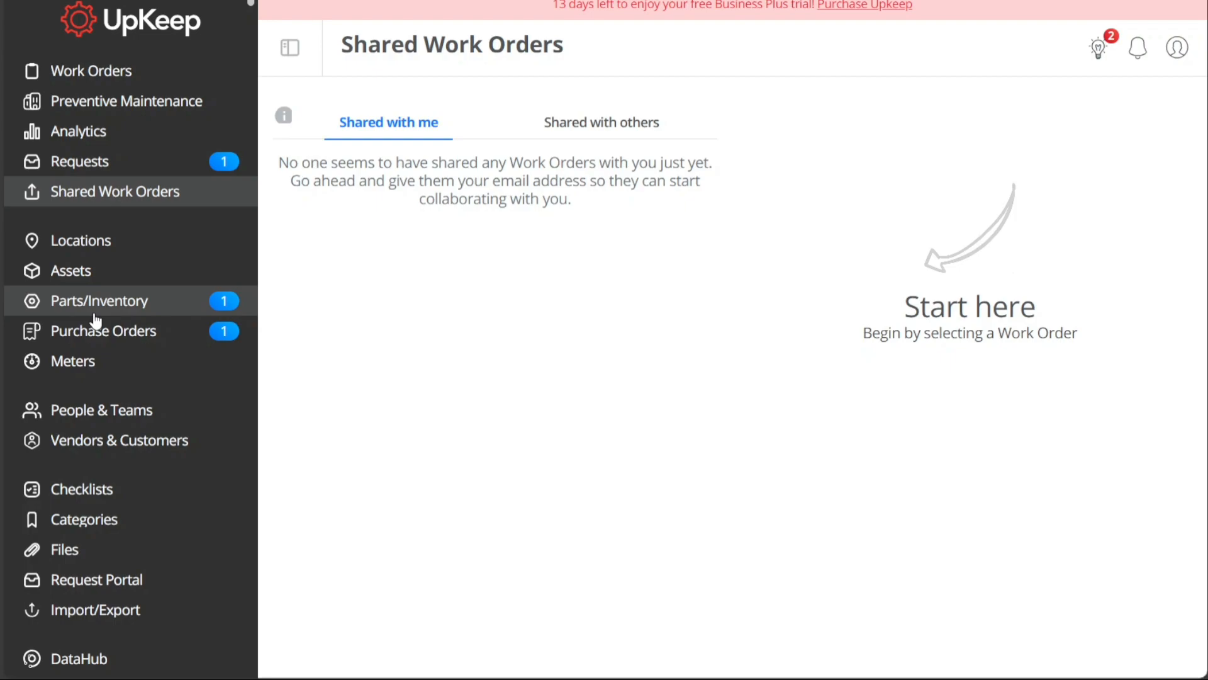
mouse_move(93, 330)
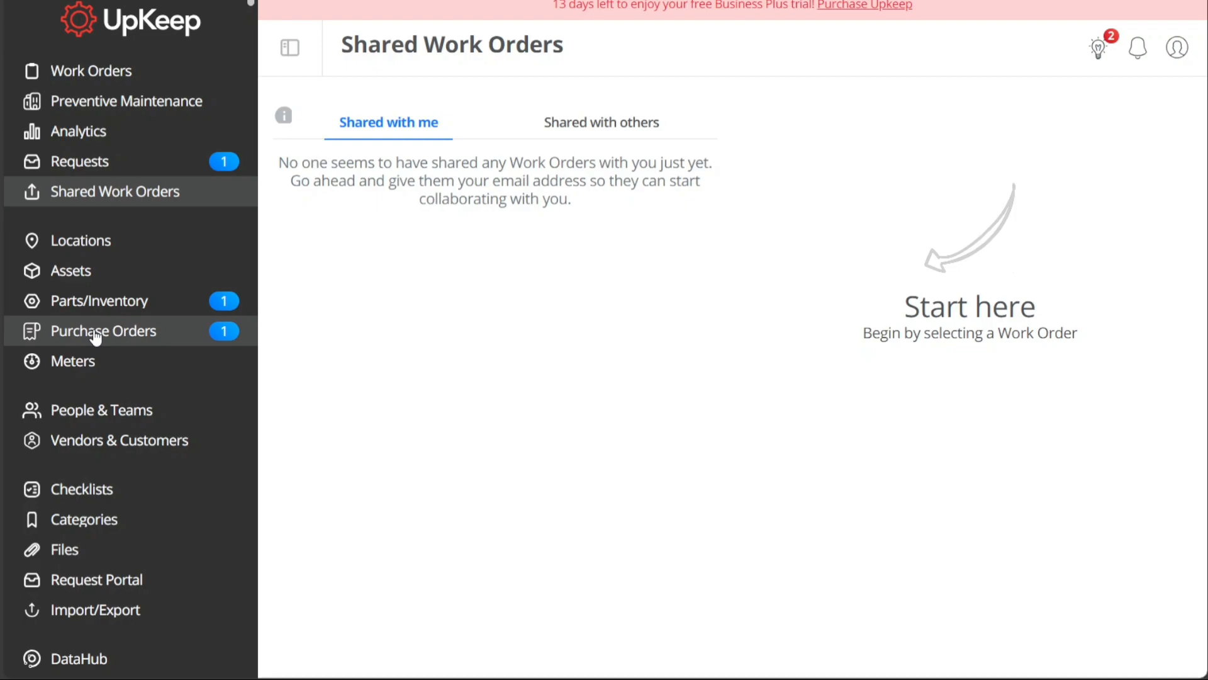
mouse_move(89, 360)
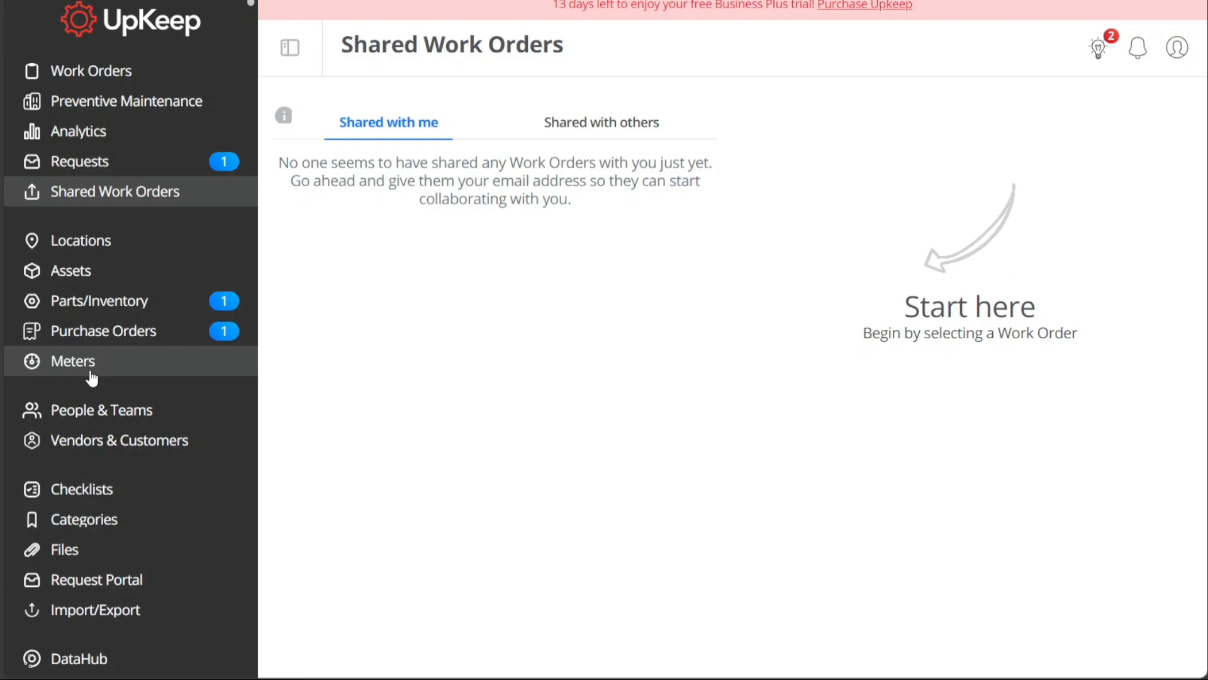
mouse_move(92, 409)
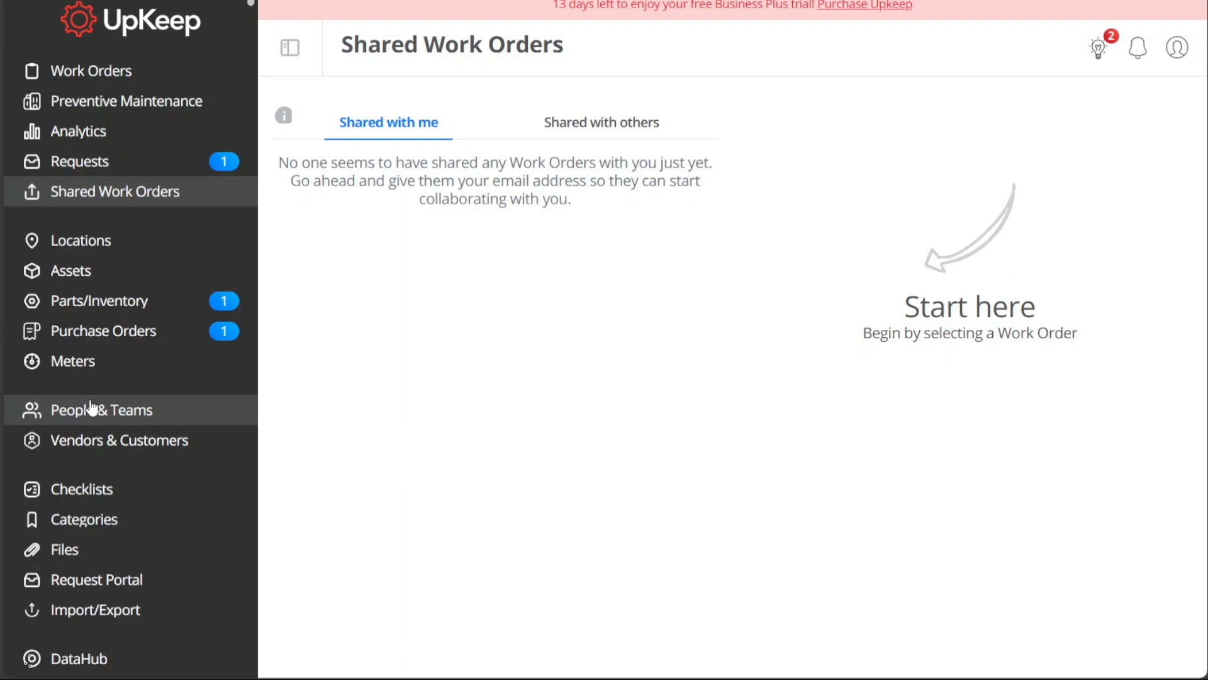
mouse_move(163, 422)
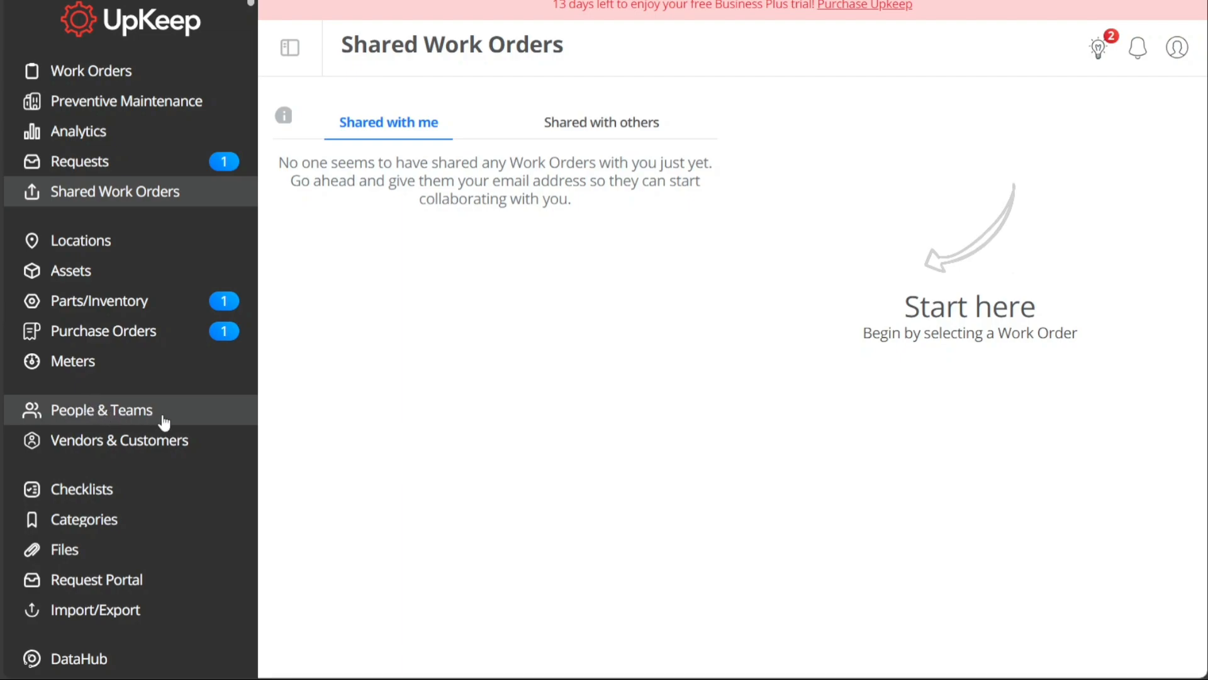
mouse_move(169, 446)
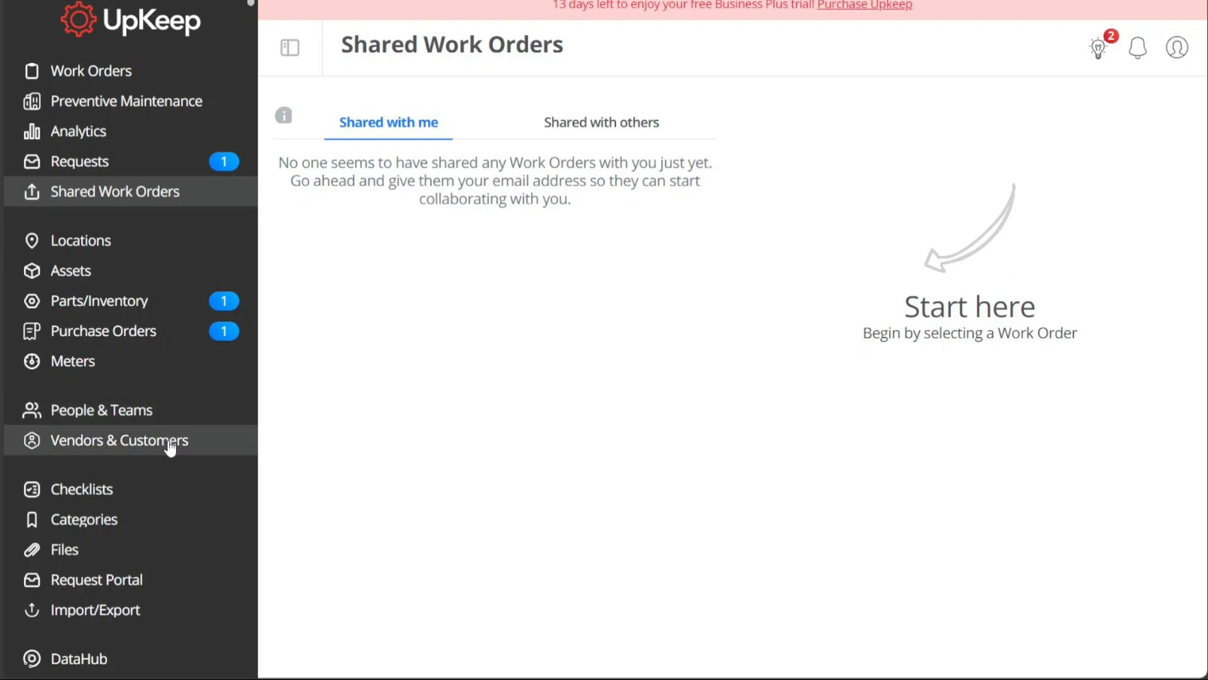
mouse_move(209, 451)
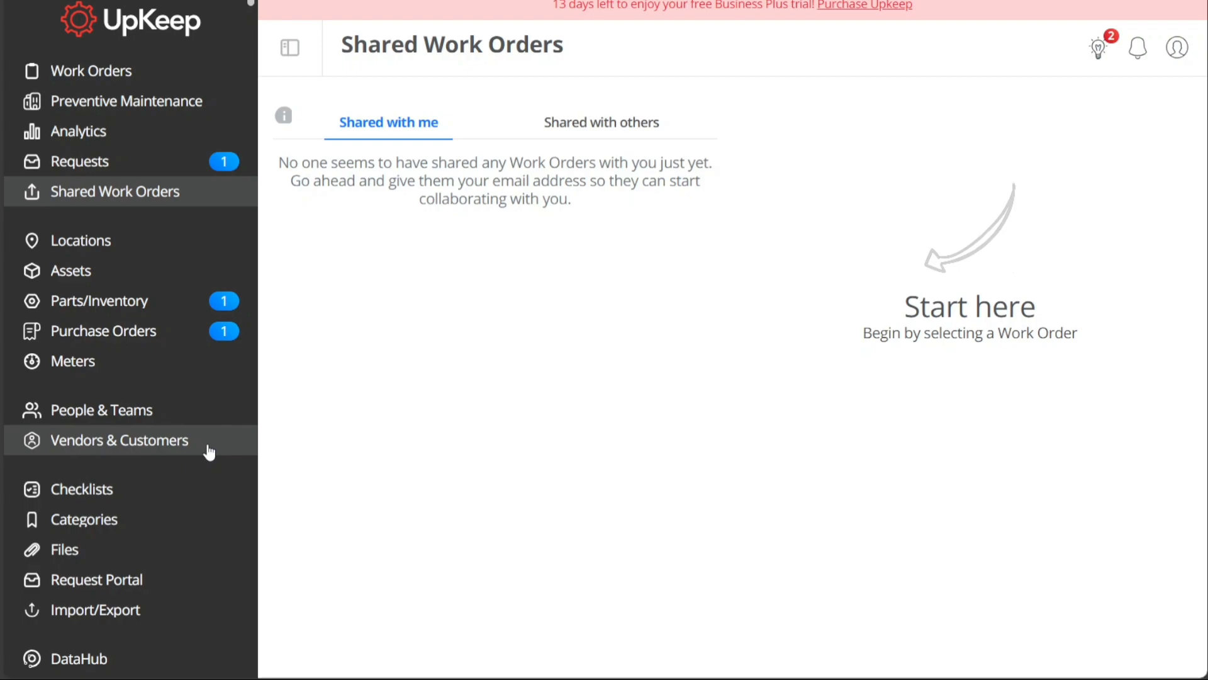
mouse_move(204, 488)
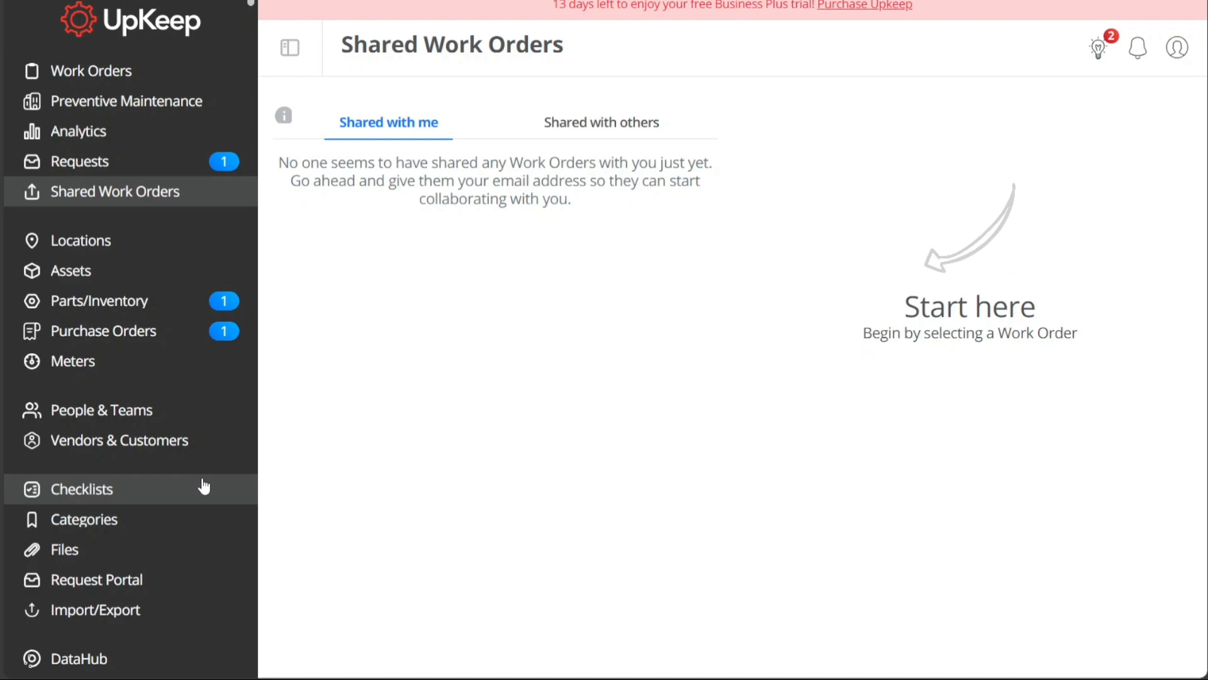
mouse_move(189, 518)
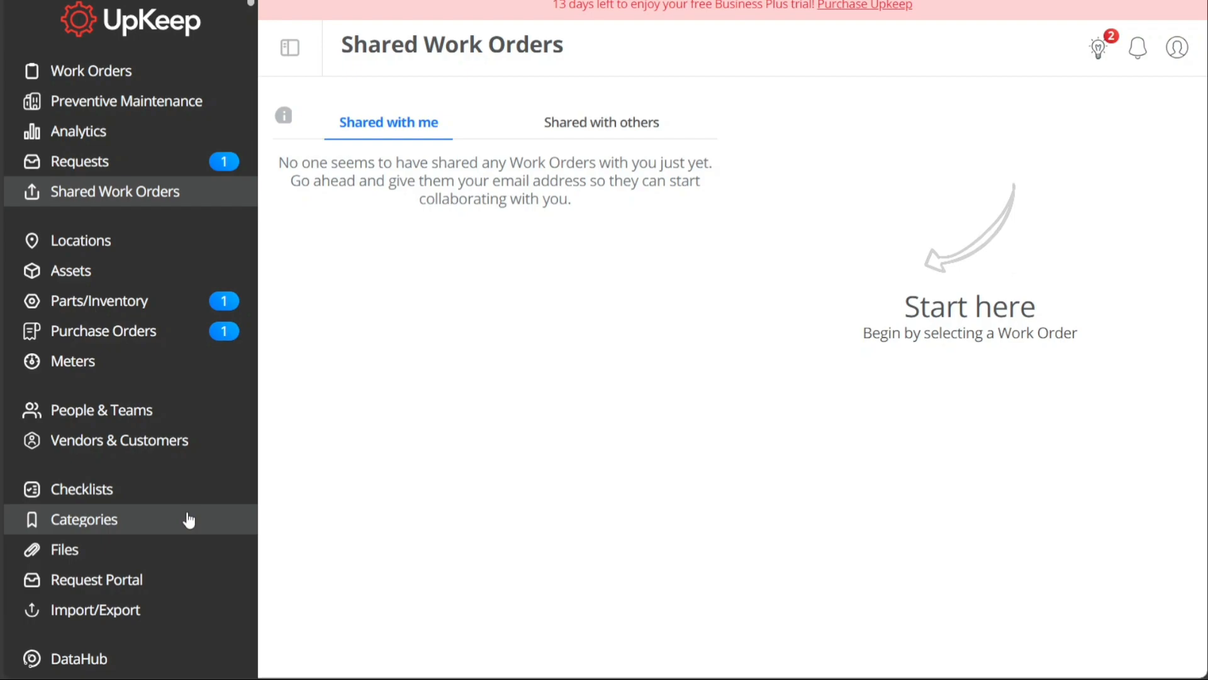
mouse_move(181, 530)
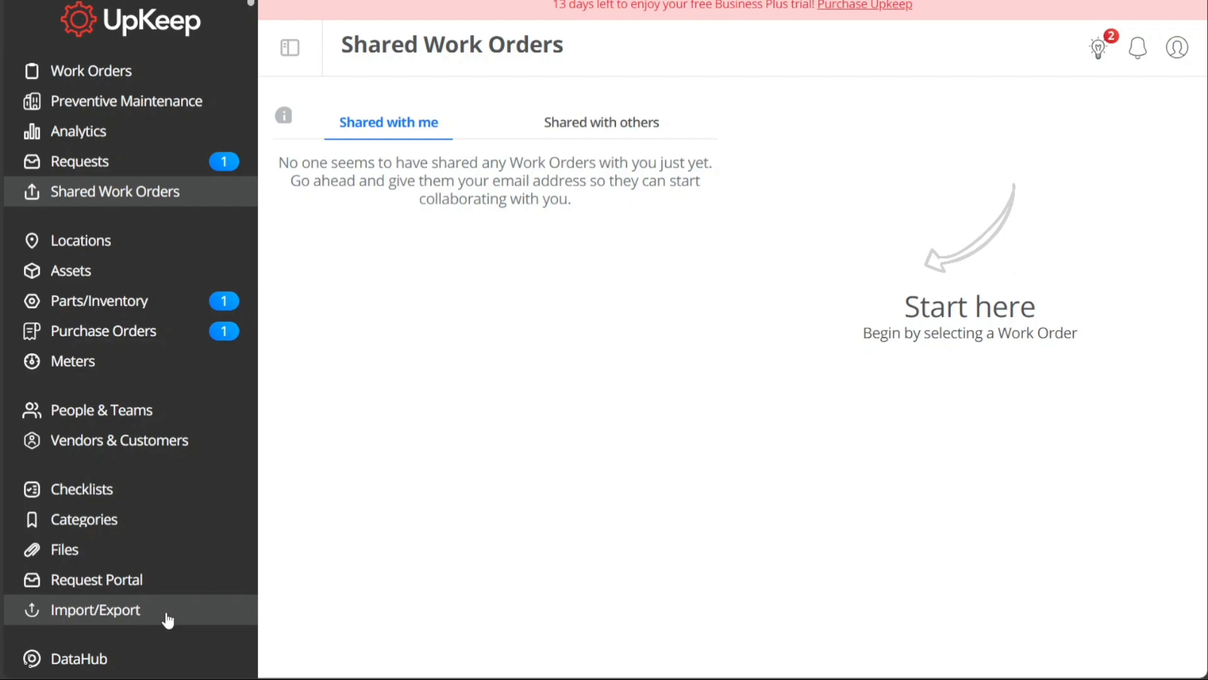
mouse_move(77, 658)
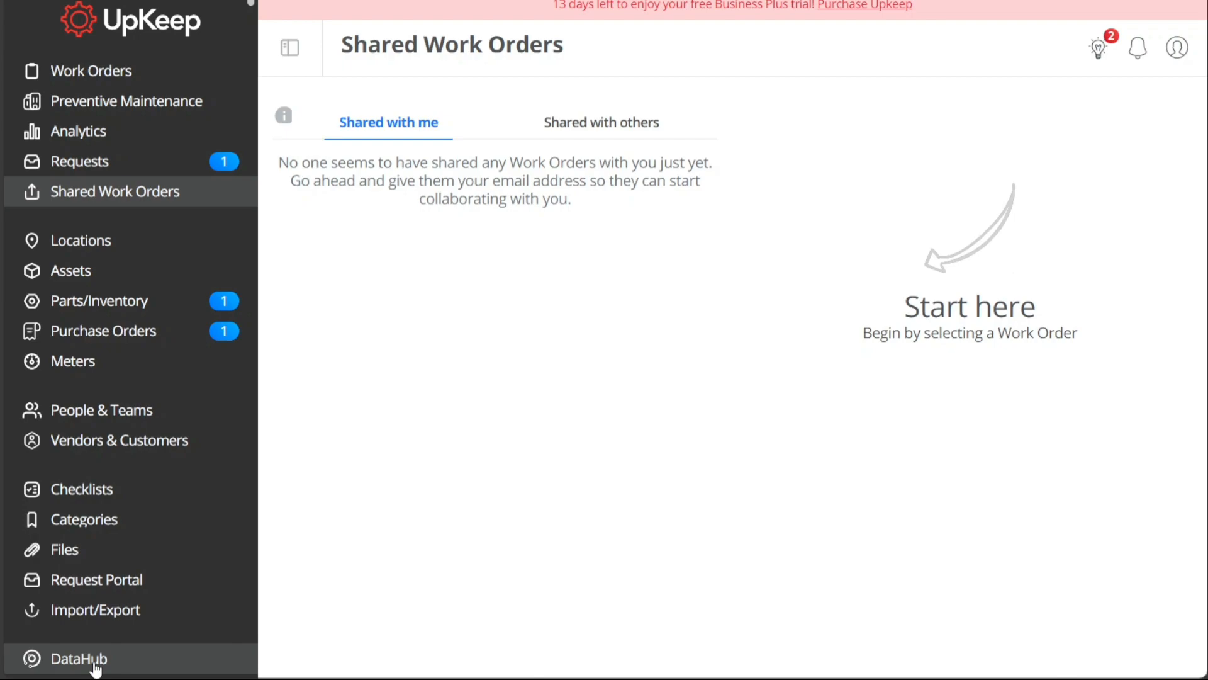
mouse_move(183, 609)
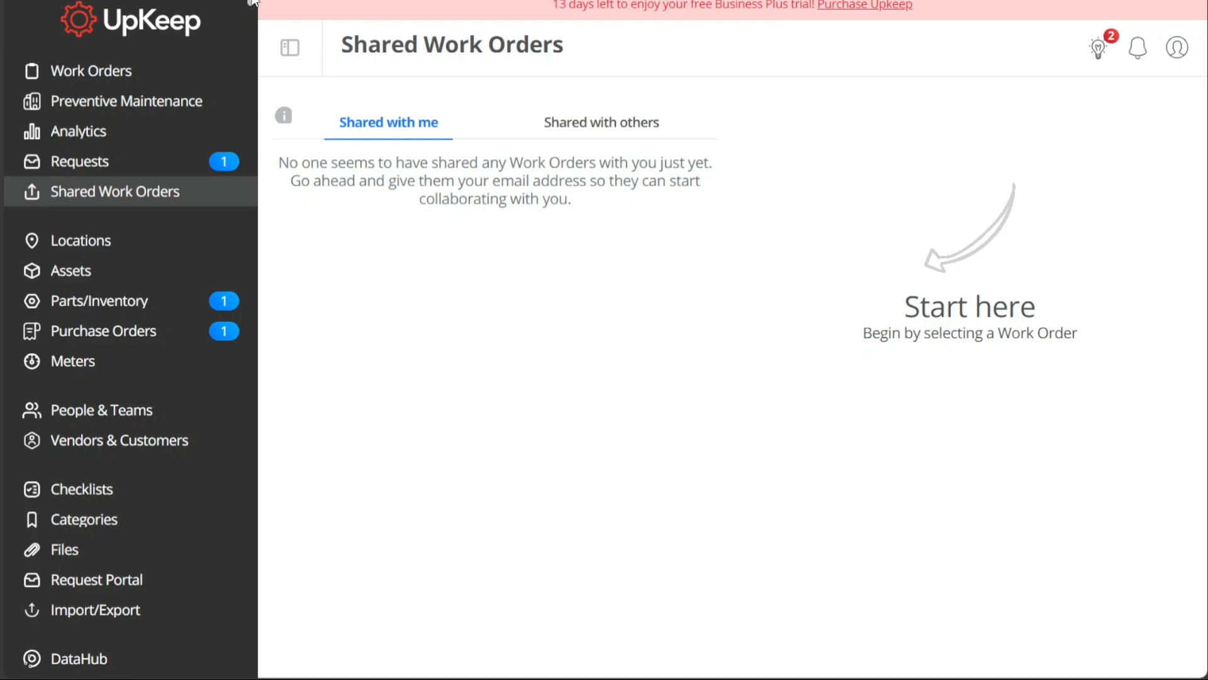
scroll("down", 3)
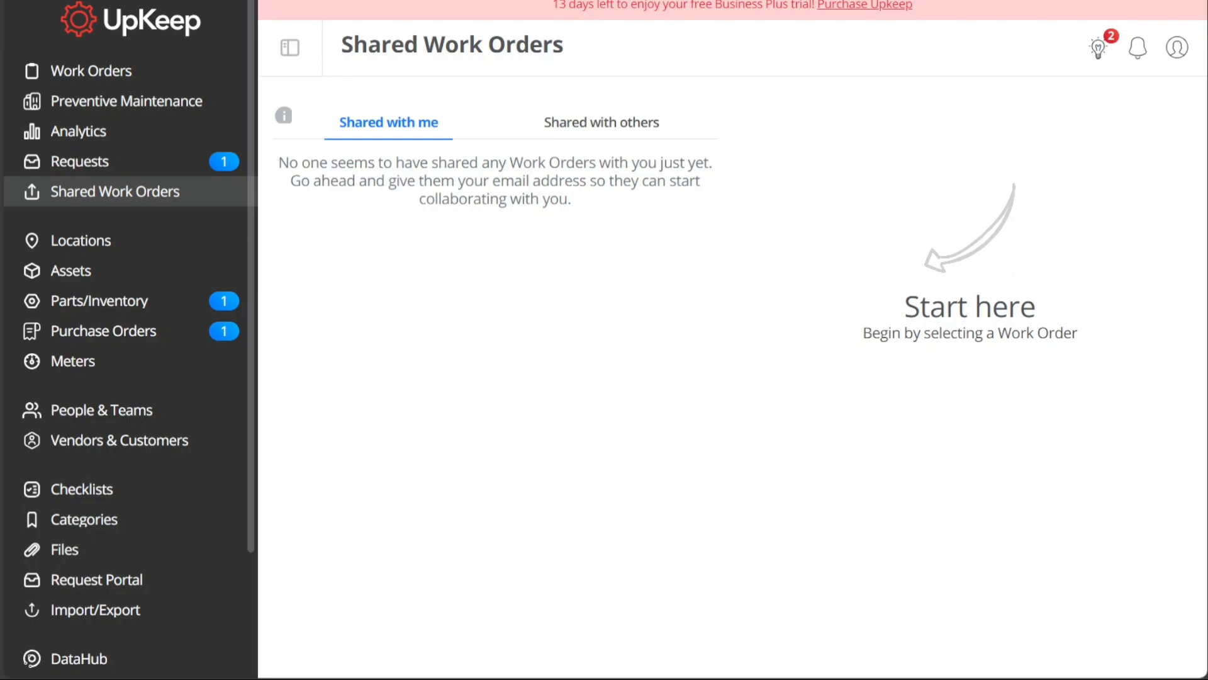
Go to Work Orders in the sidebar and view its two open work orders
left_click(92, 70)
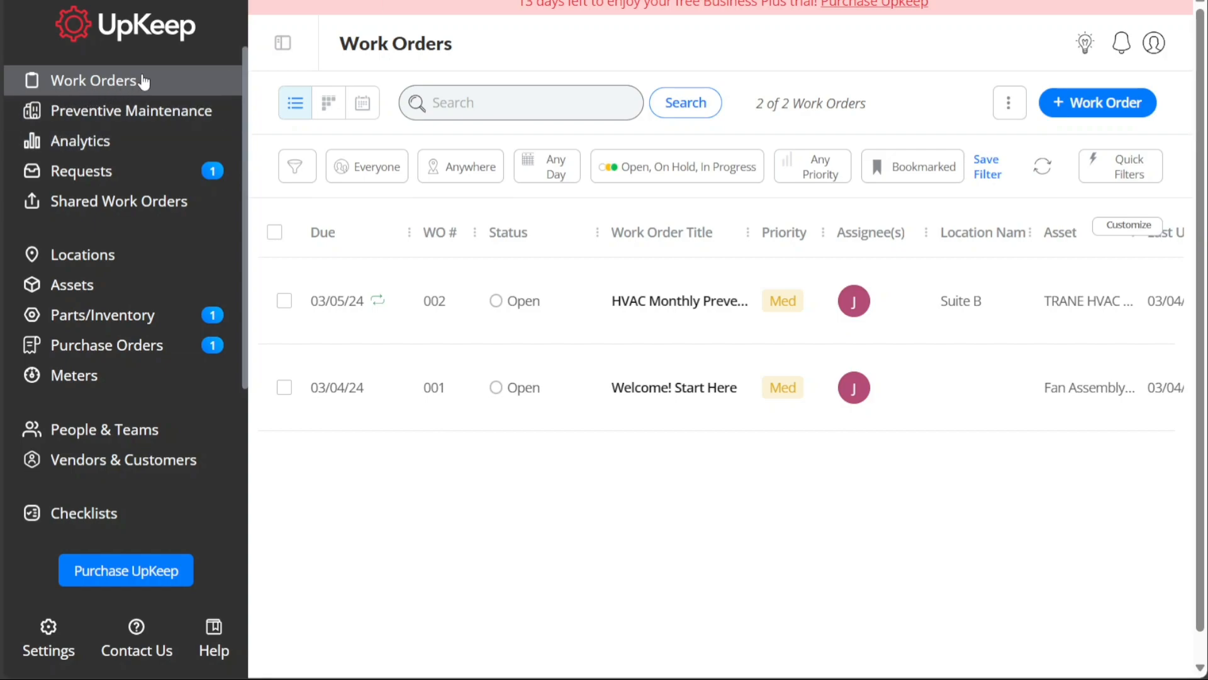
left_click(520, 103)
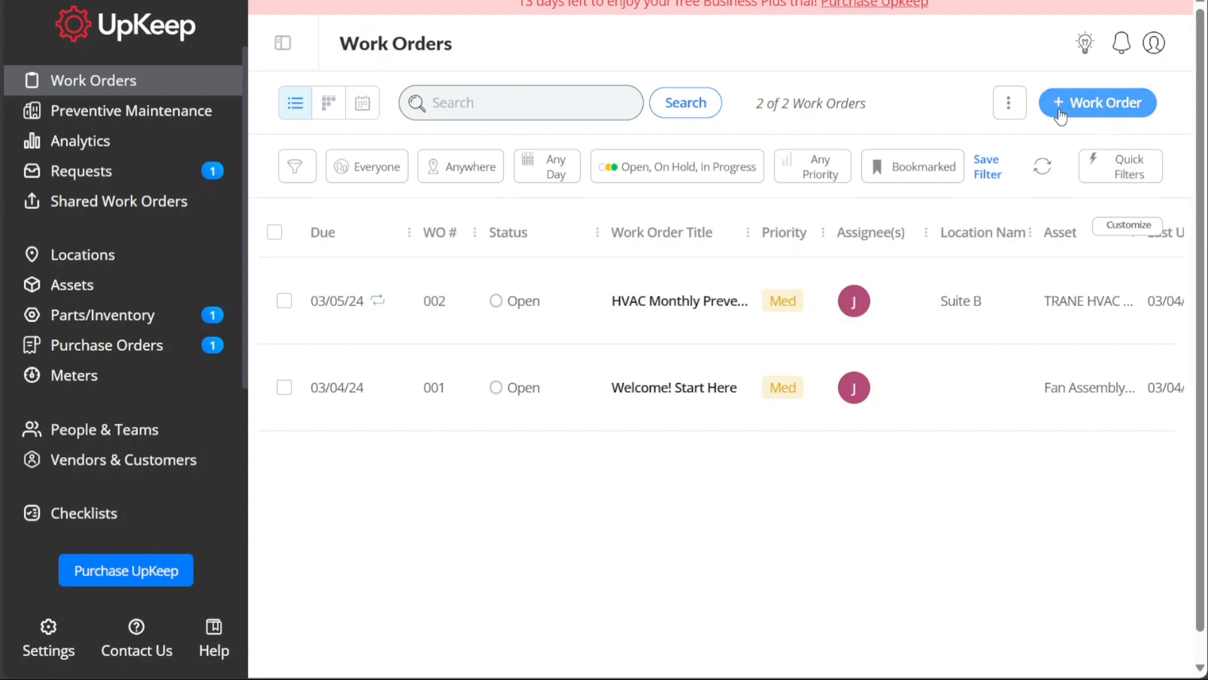
mouse_move(1098, 114)
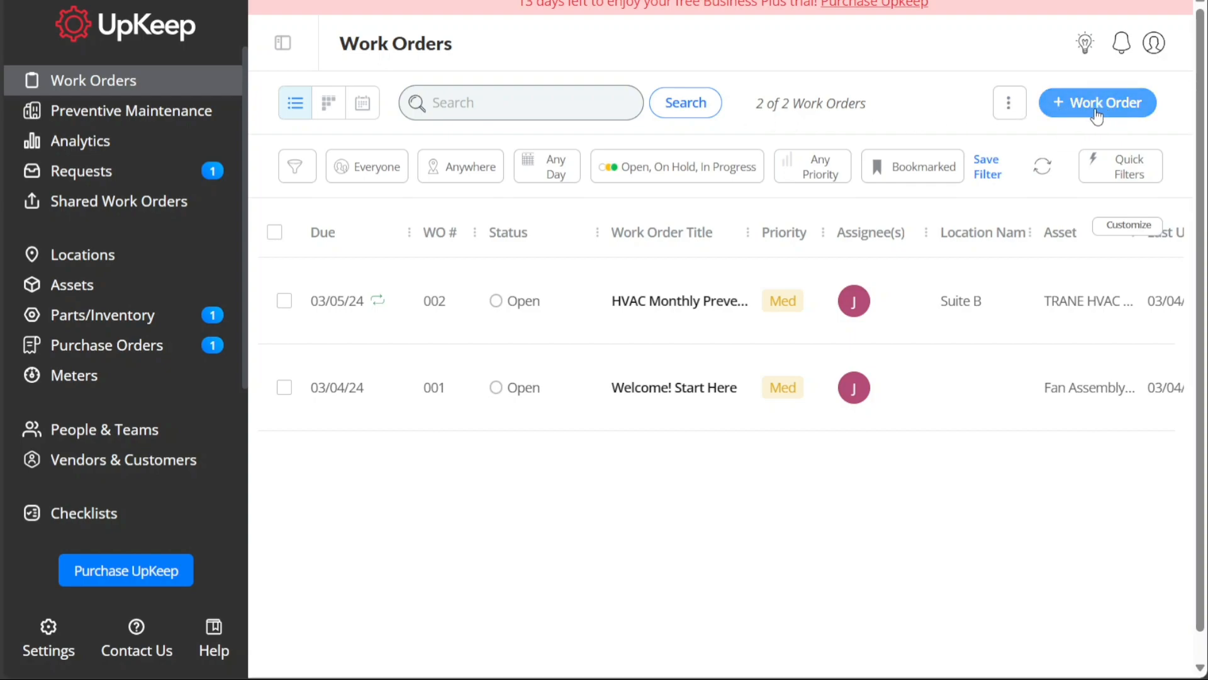
Open a blank Add Work Order panel and scroll through its fields to Category
left_click(1097, 102)
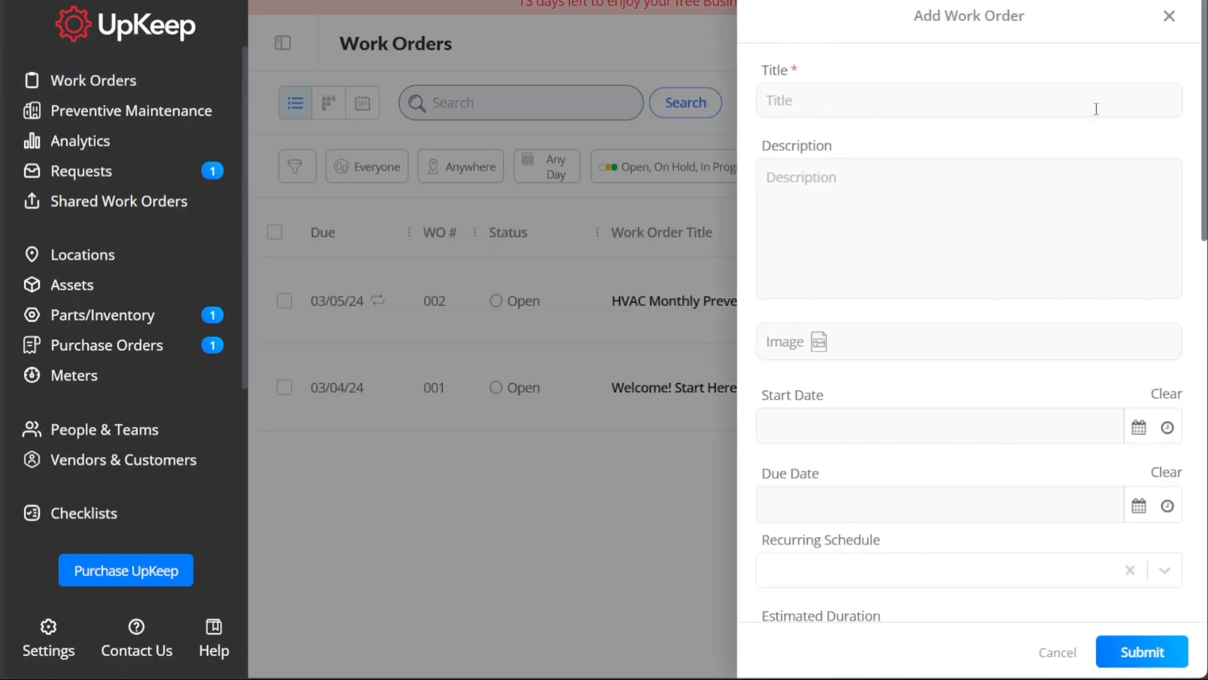
mouse_move(1051, 160)
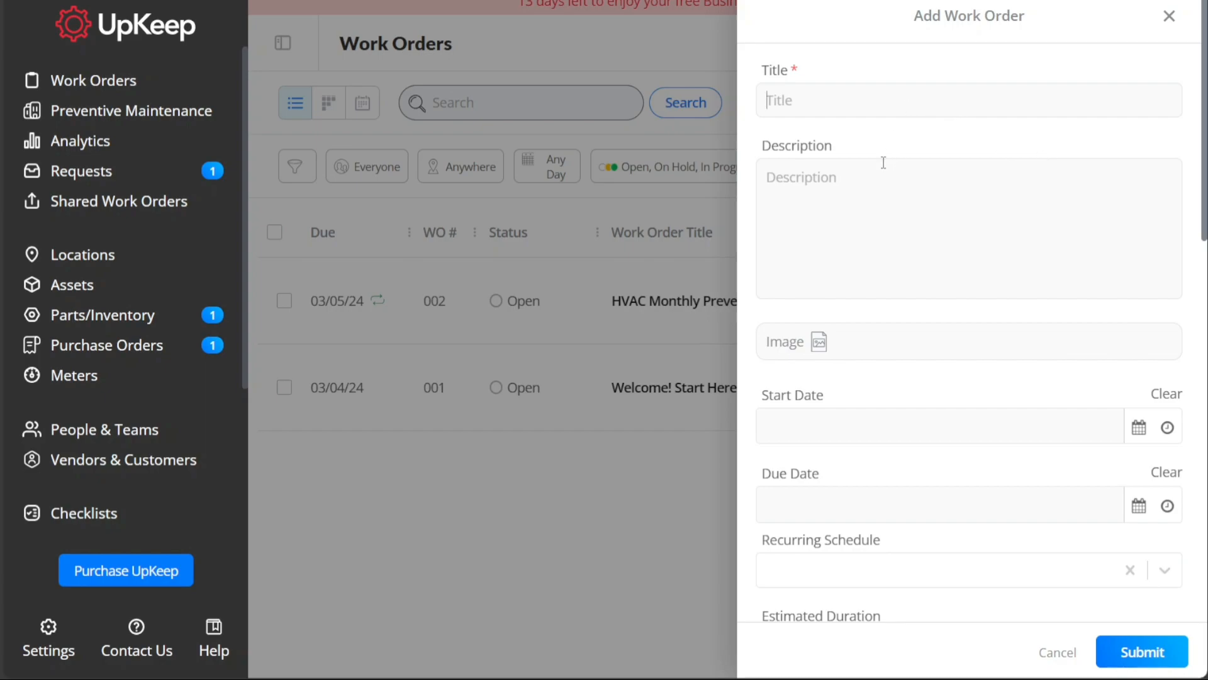
mouse_move(886, 151)
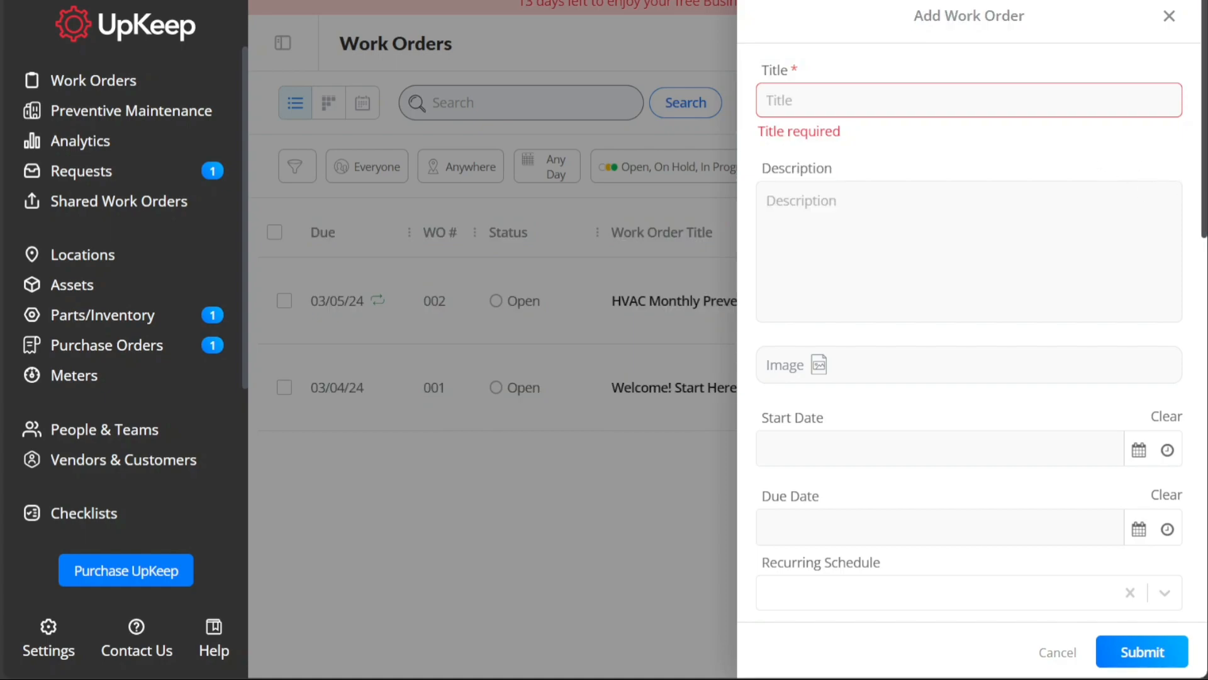
scroll("down", 3)
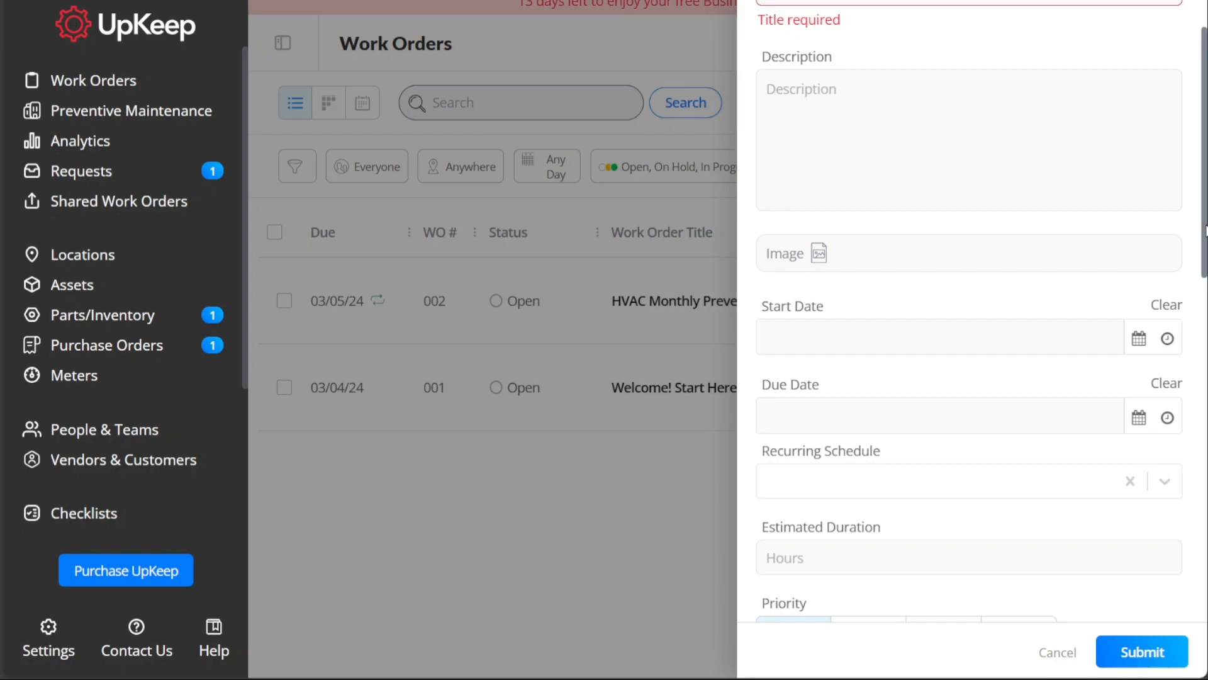
scroll("down", 3)
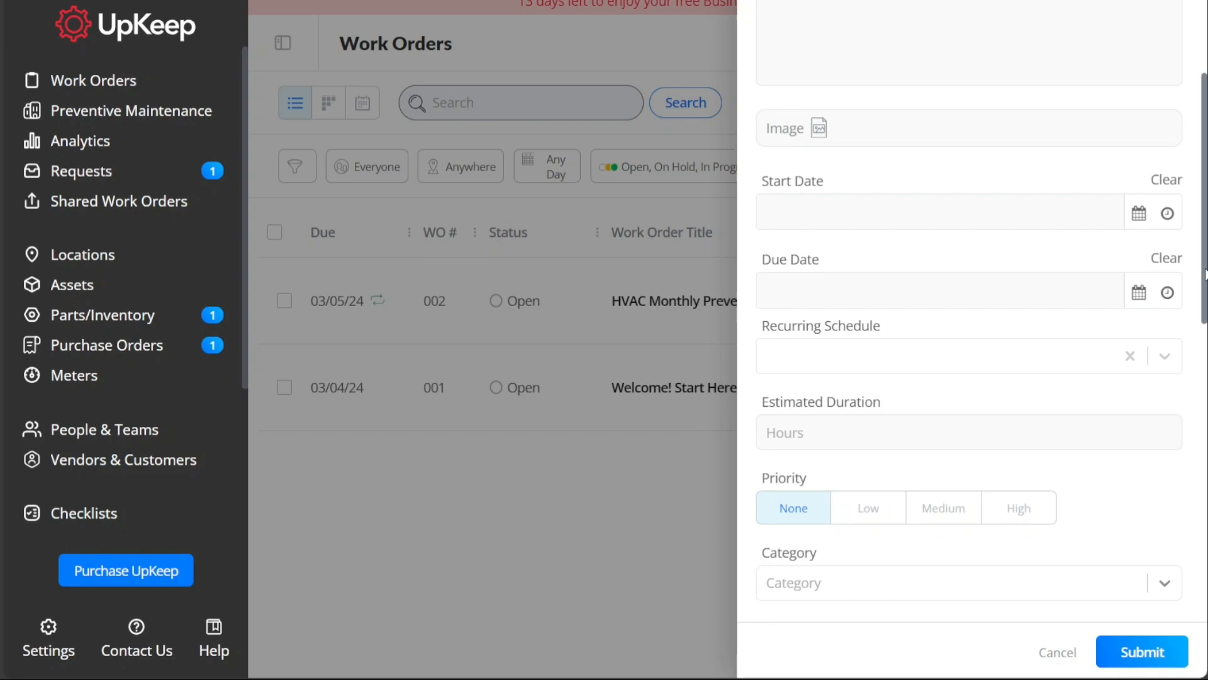
mouse_move(1202, 258)
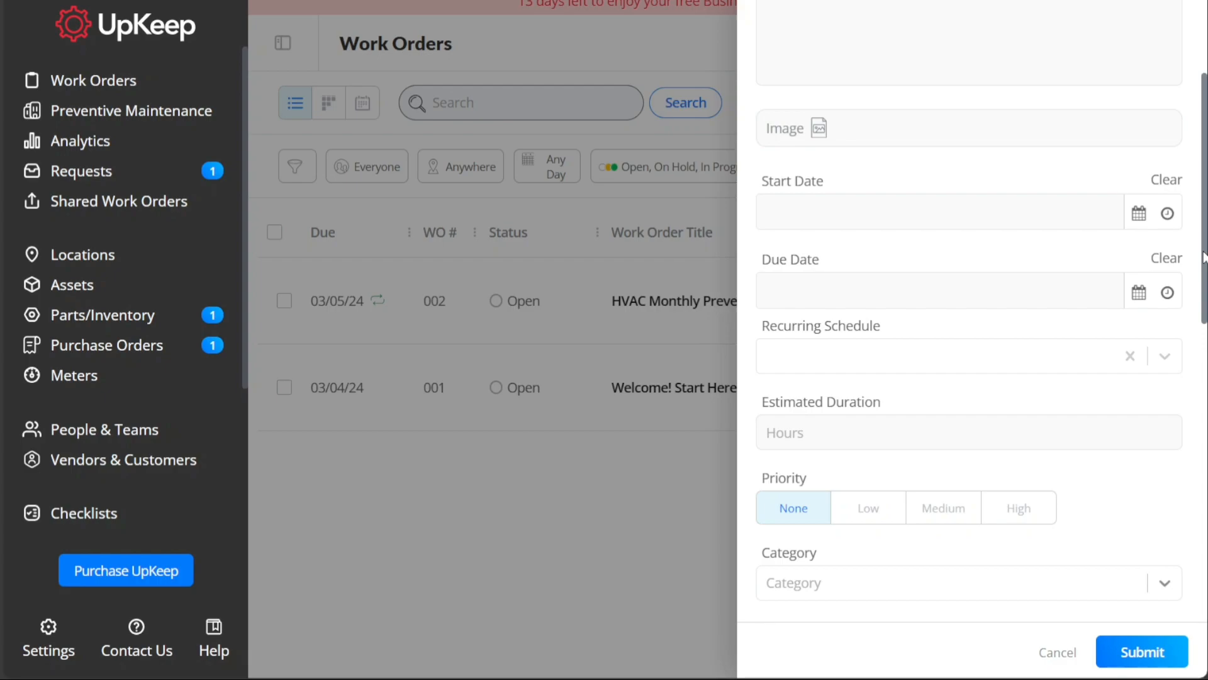
scroll("down", 3)
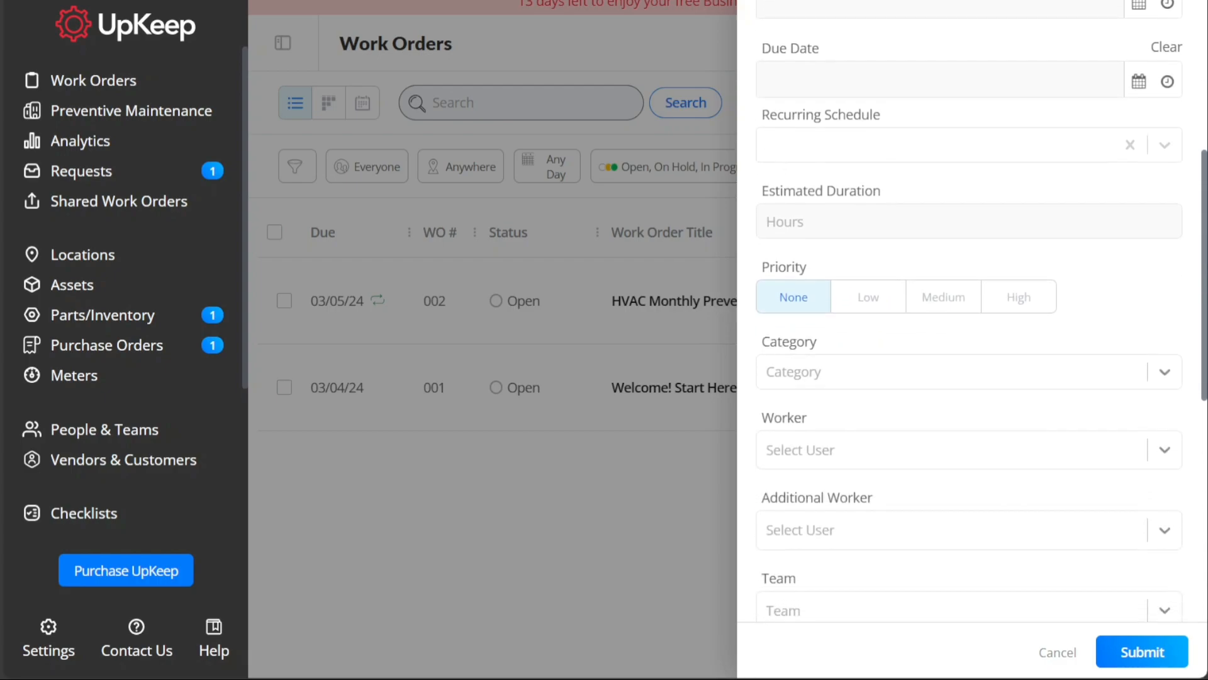
scroll("down", 3)
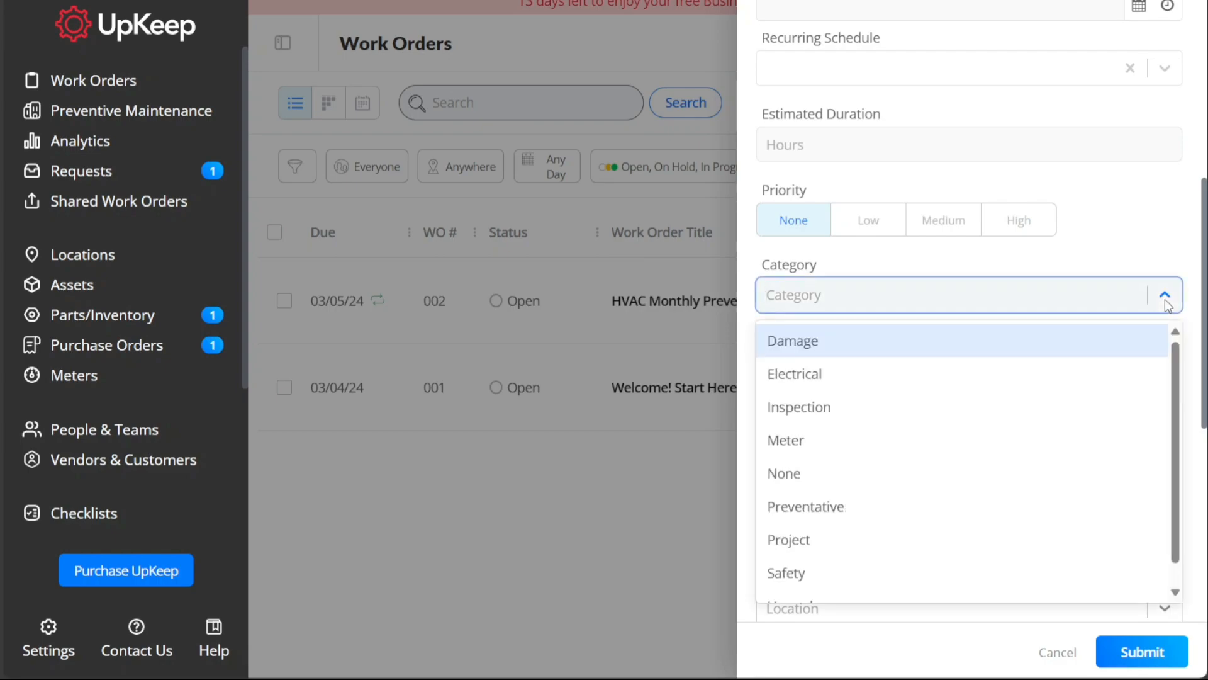
left_click(1164, 295)
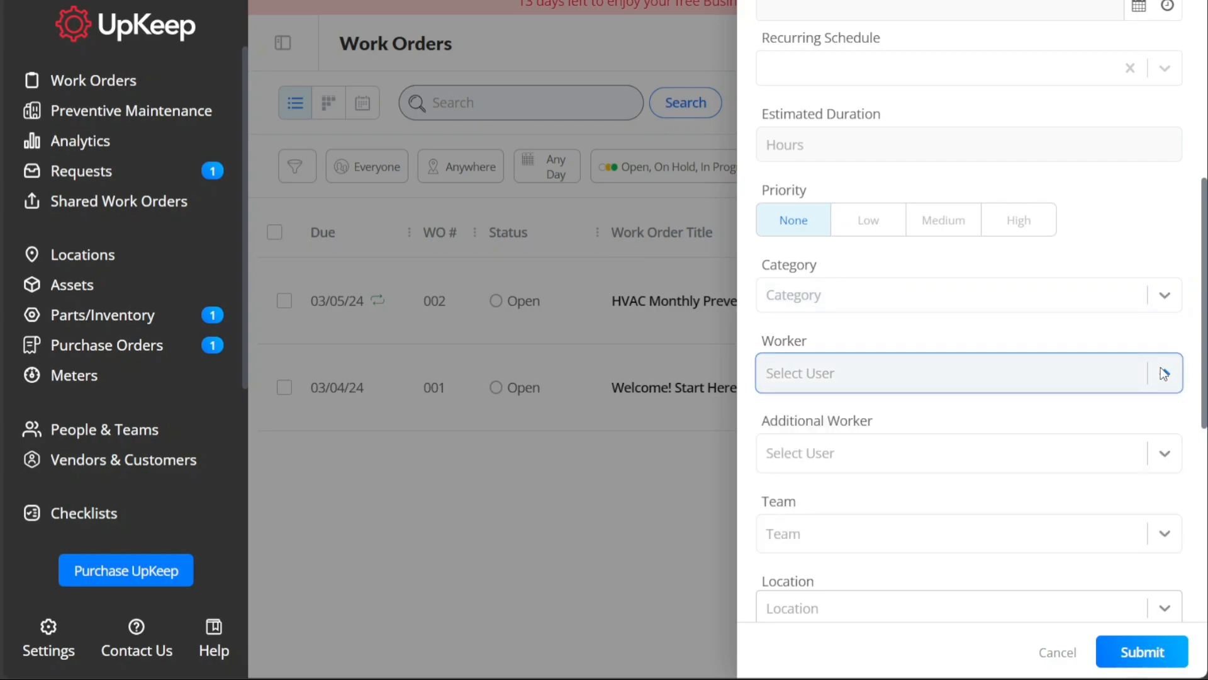
left_click(1161, 374)
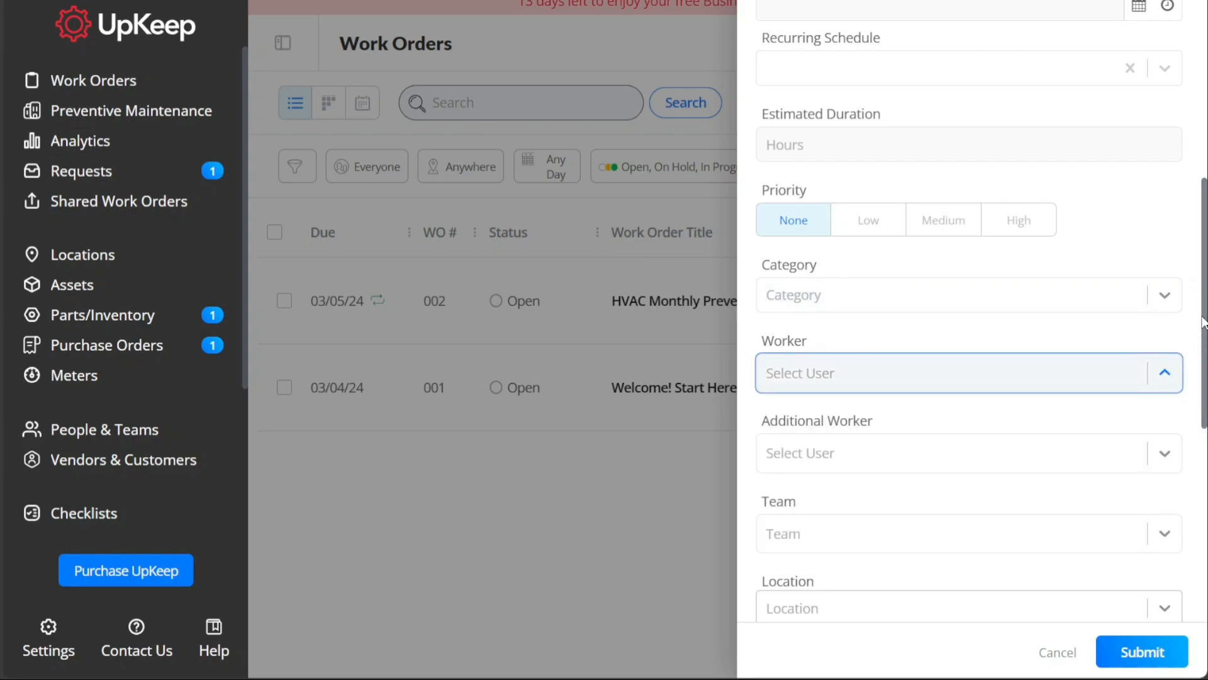
scroll("down", 3)
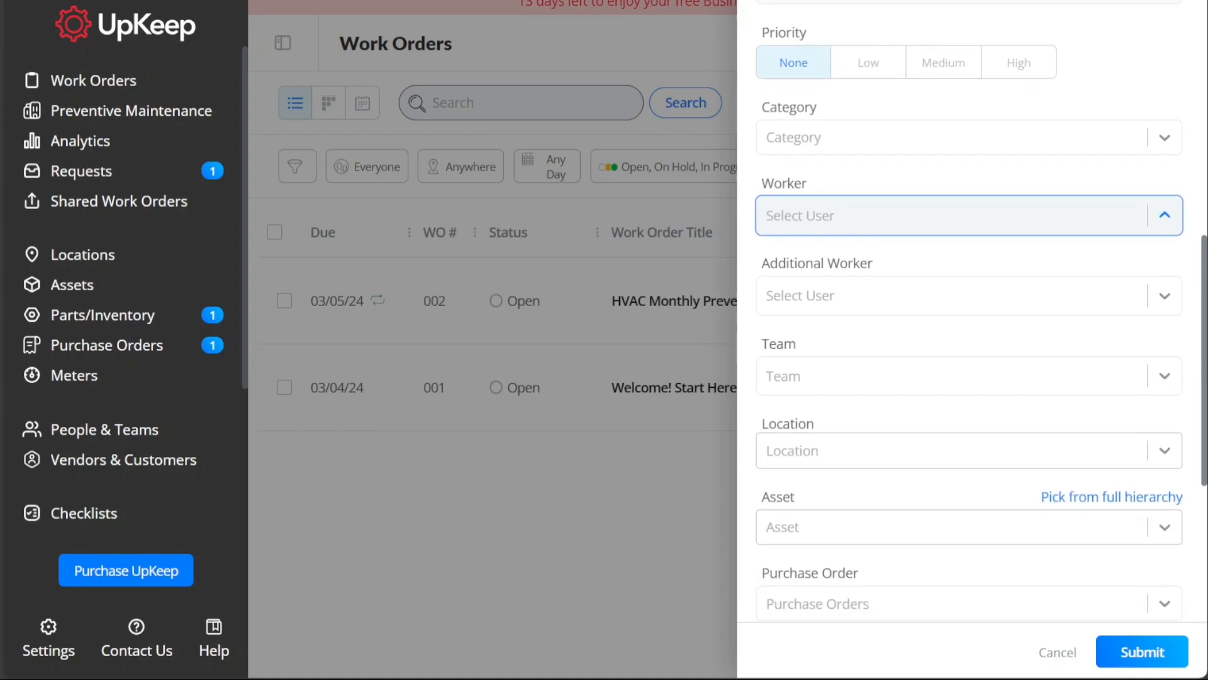
scroll("down", 3)
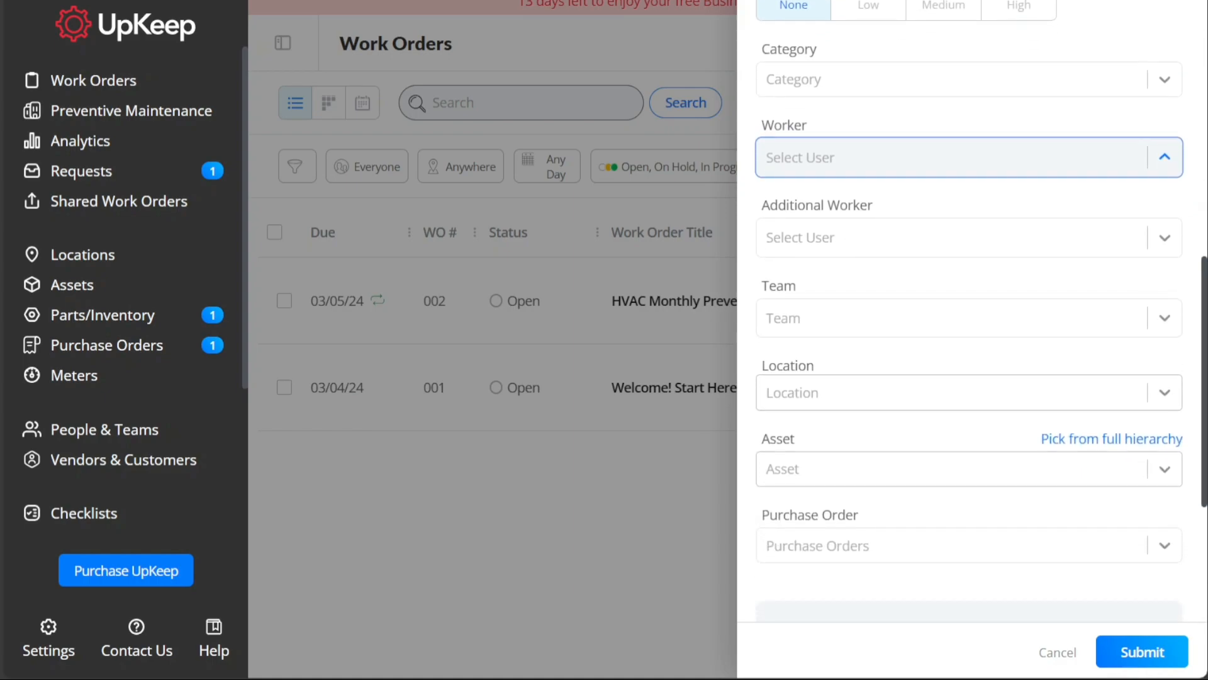
mouse_move(1127, 281)
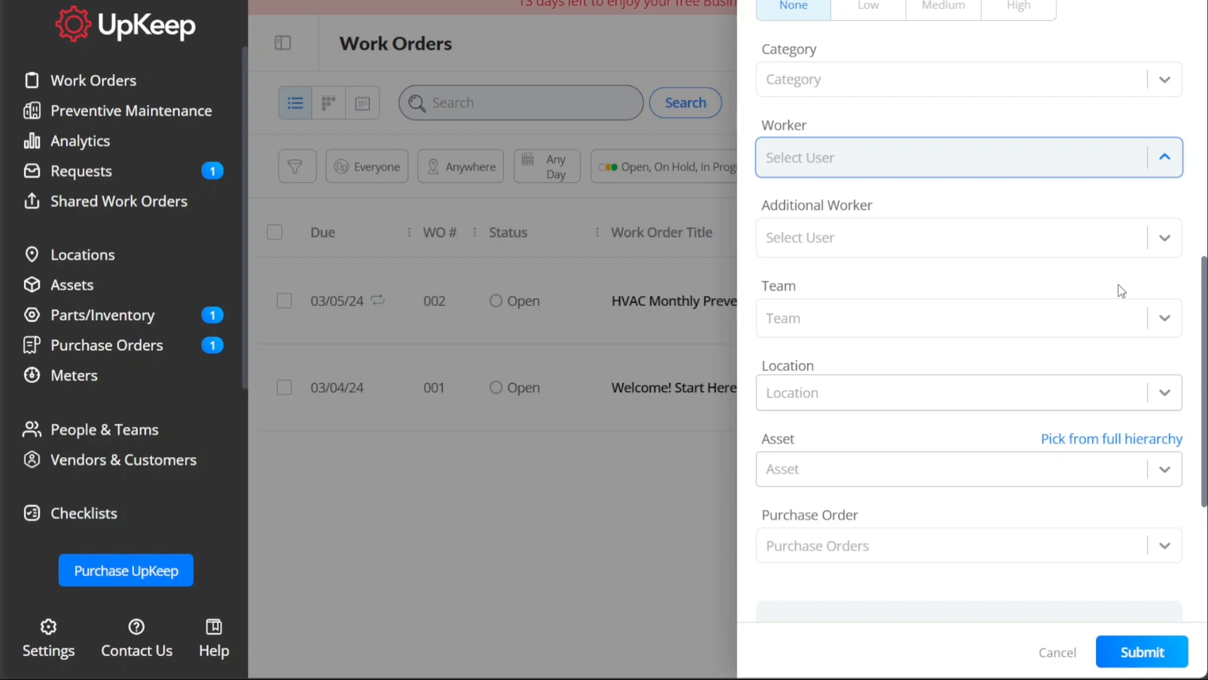
mouse_move(1157, 470)
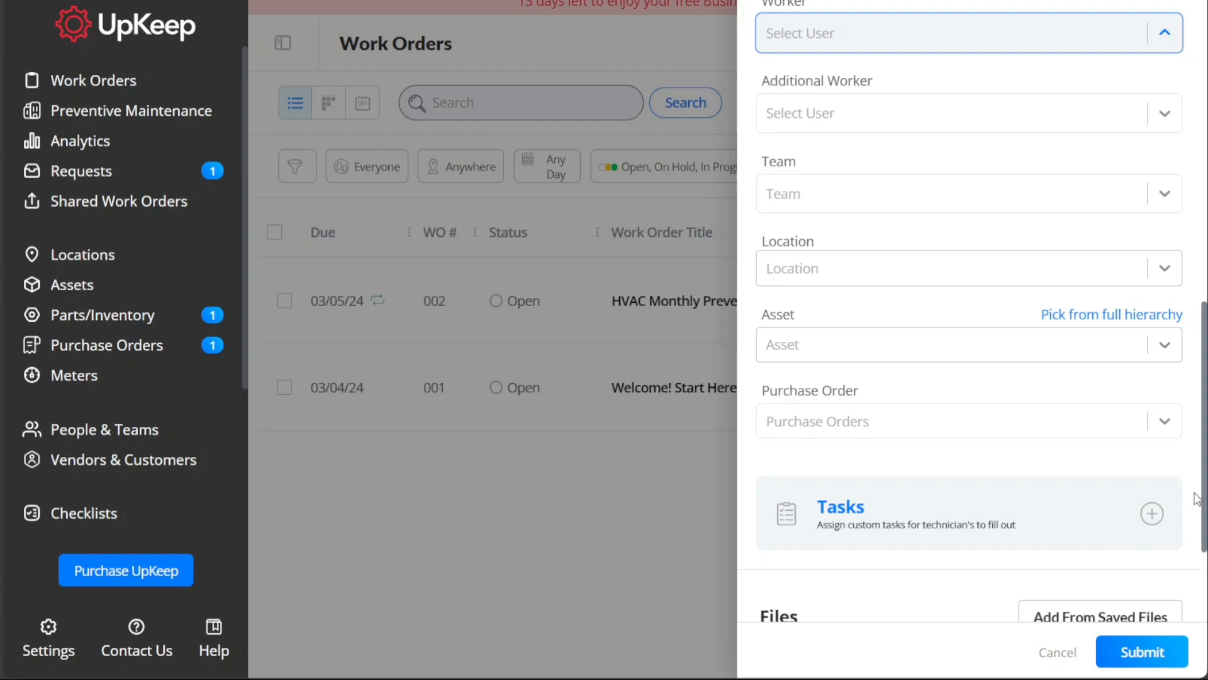
scroll("down", 3)
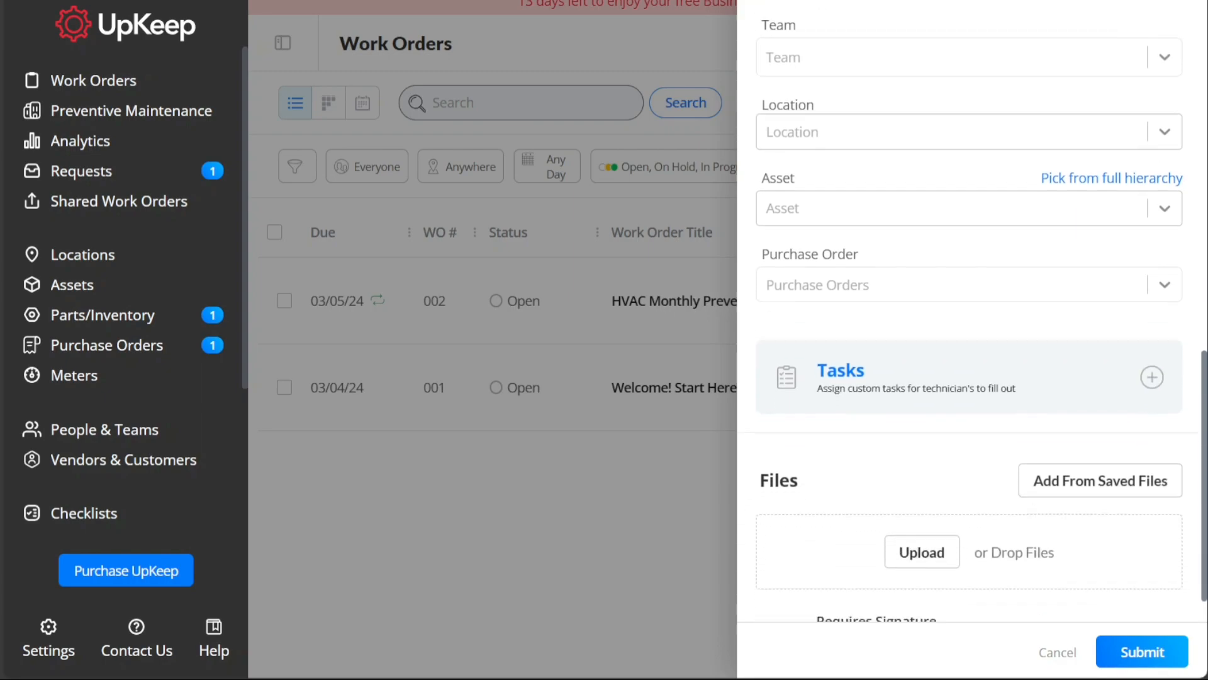
scroll("down", 3)
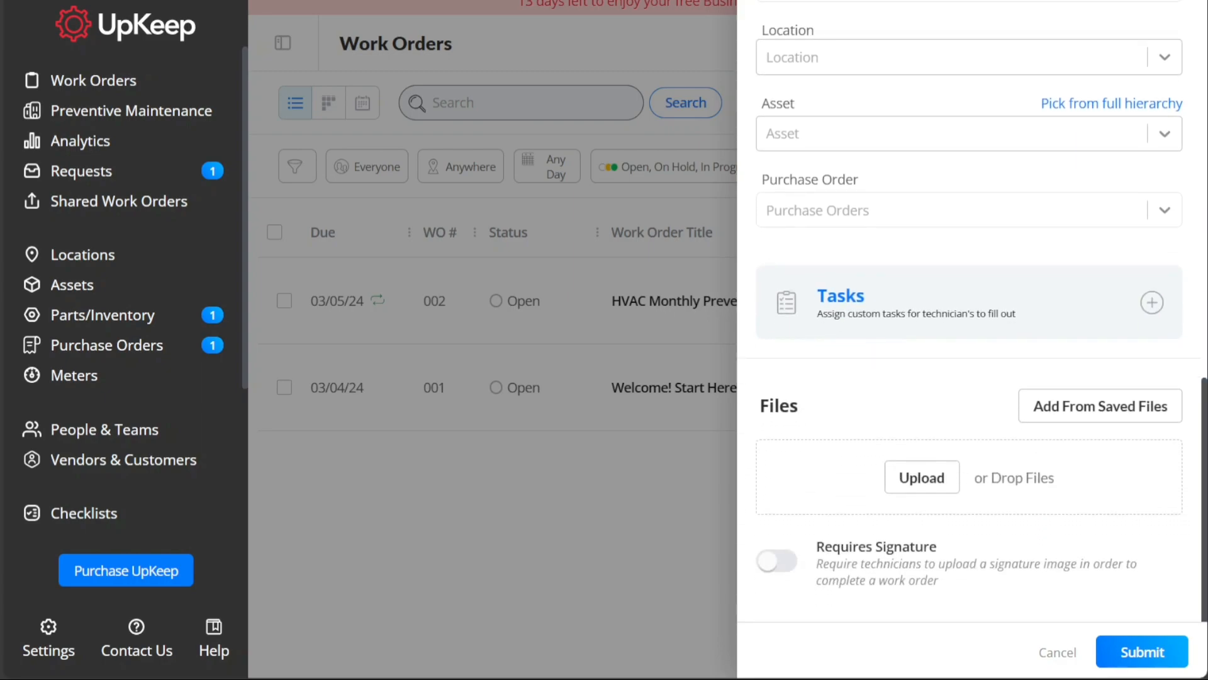
mouse_move(1006, 475)
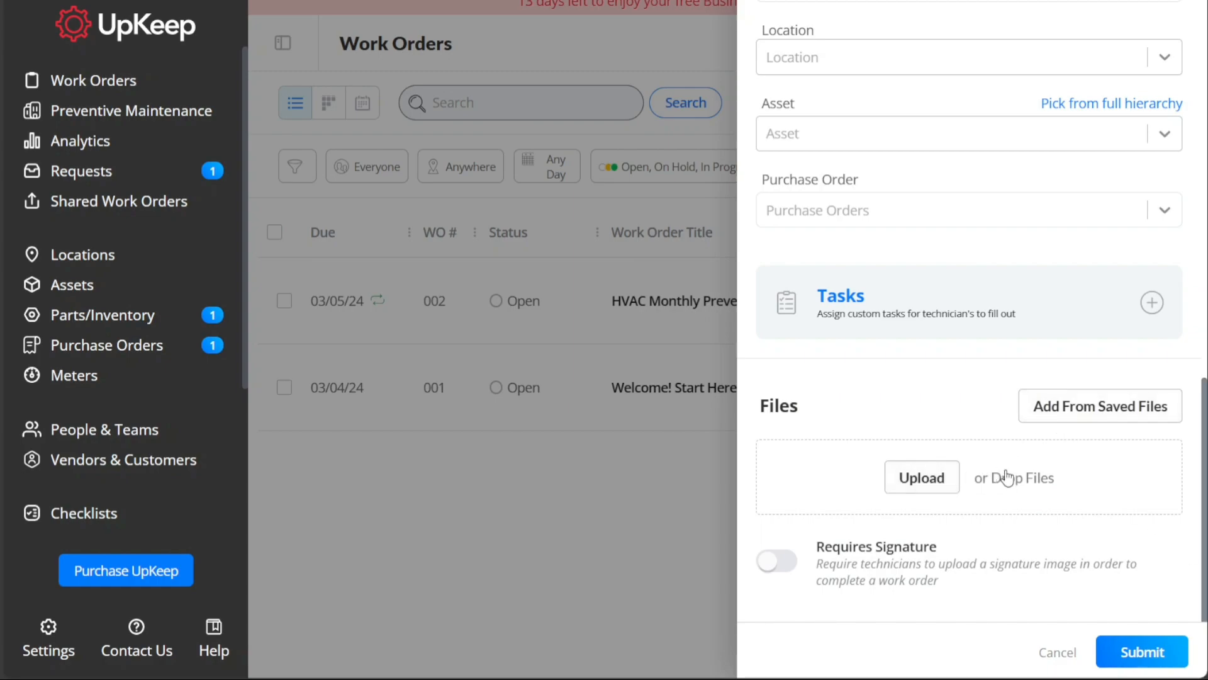
mouse_move(933, 608)
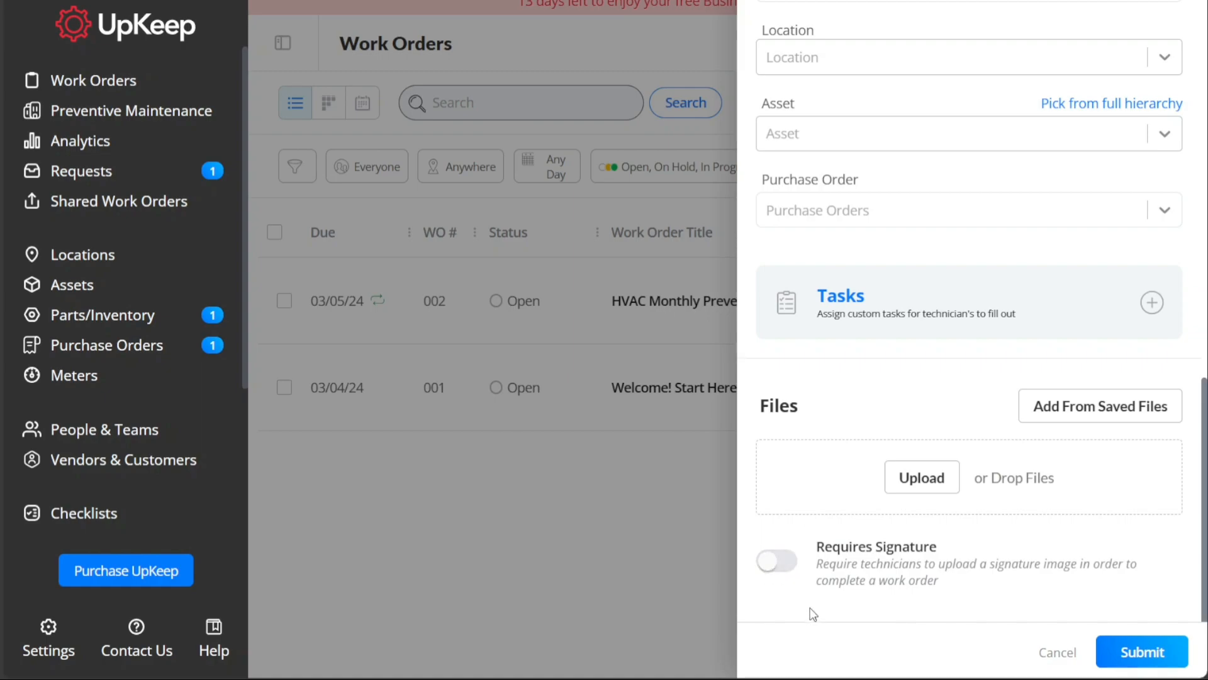
mouse_move(936, 669)
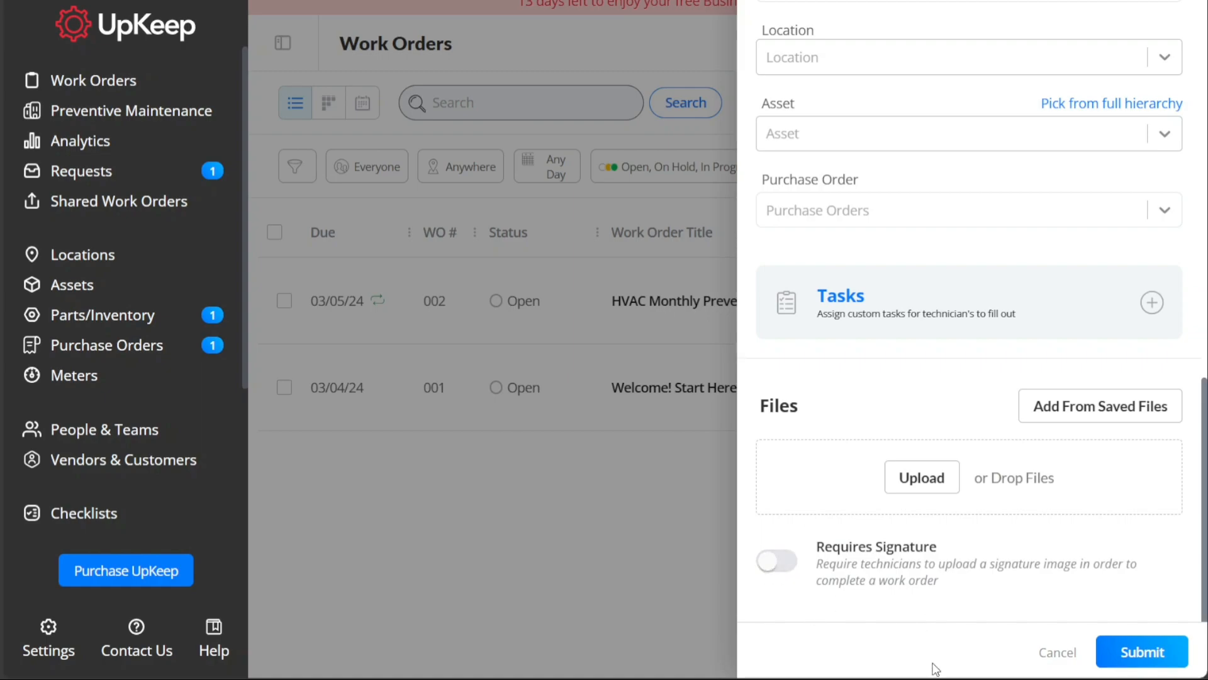
mouse_move(1122, 604)
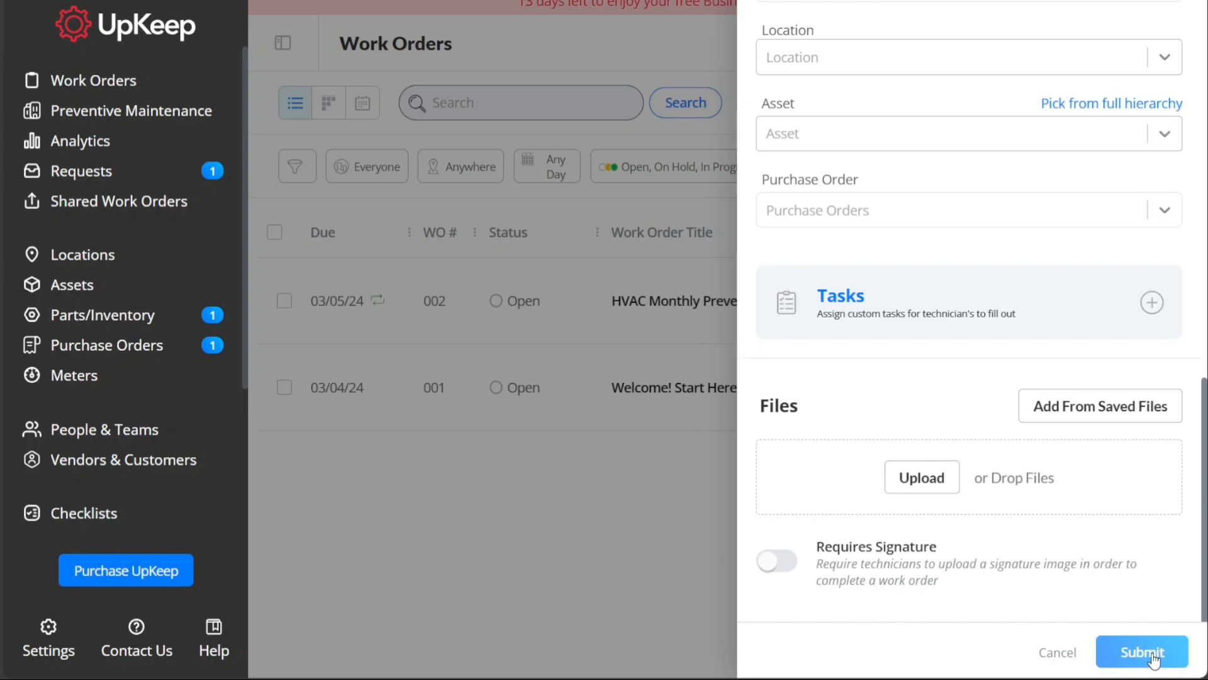
mouse_move(981, 649)
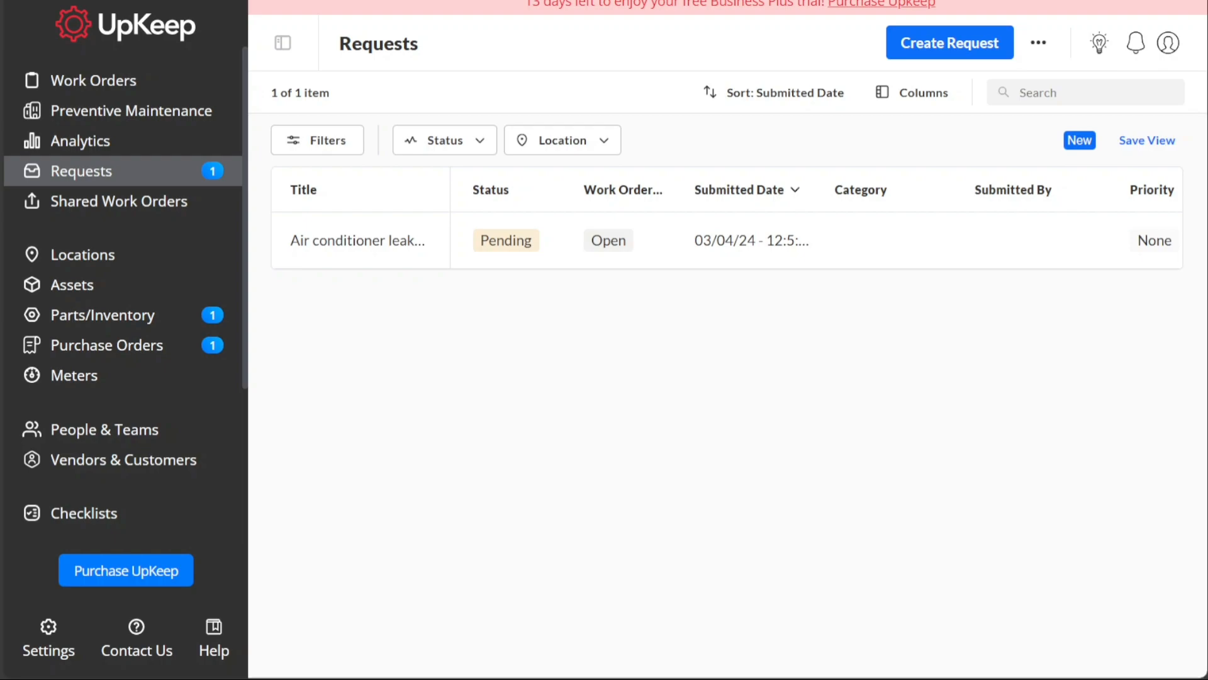
mouse_move(120, 178)
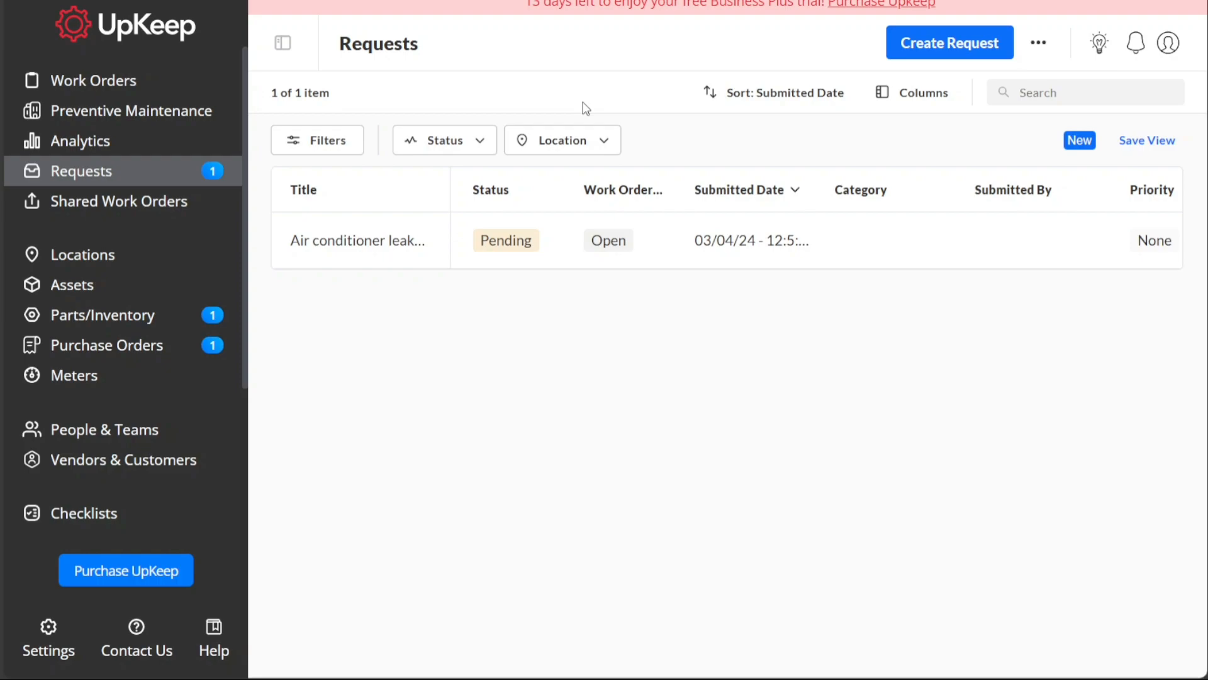
mouse_move(735, 66)
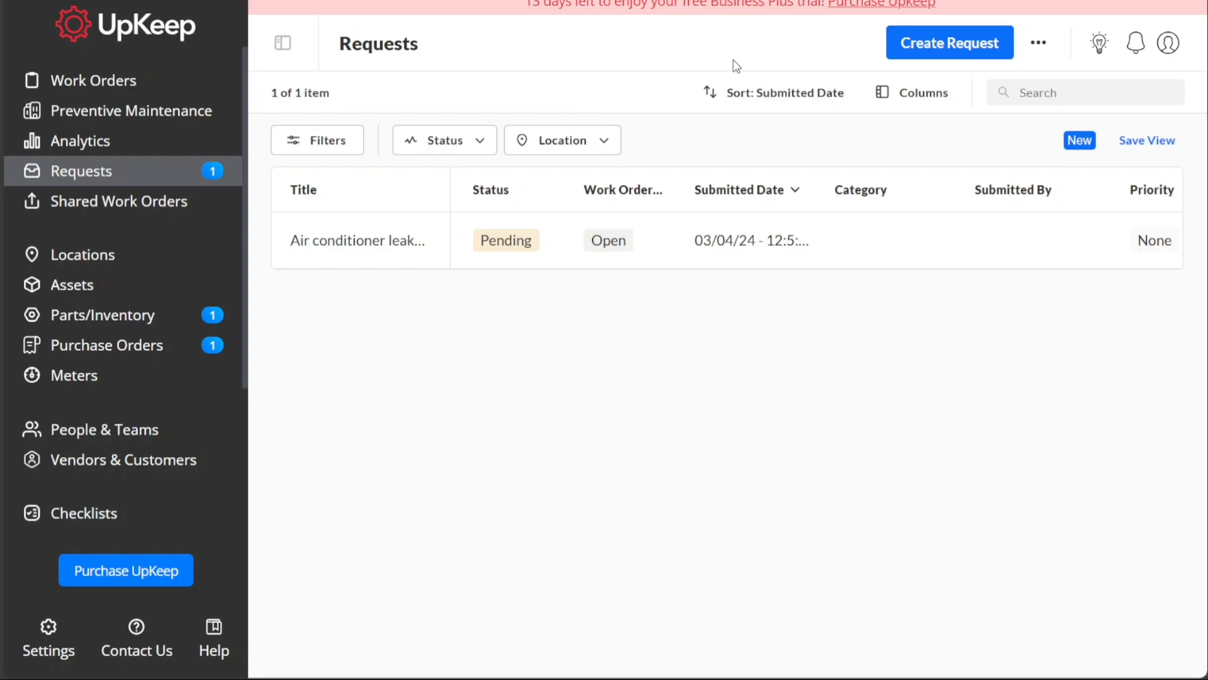
mouse_move(949, 42)
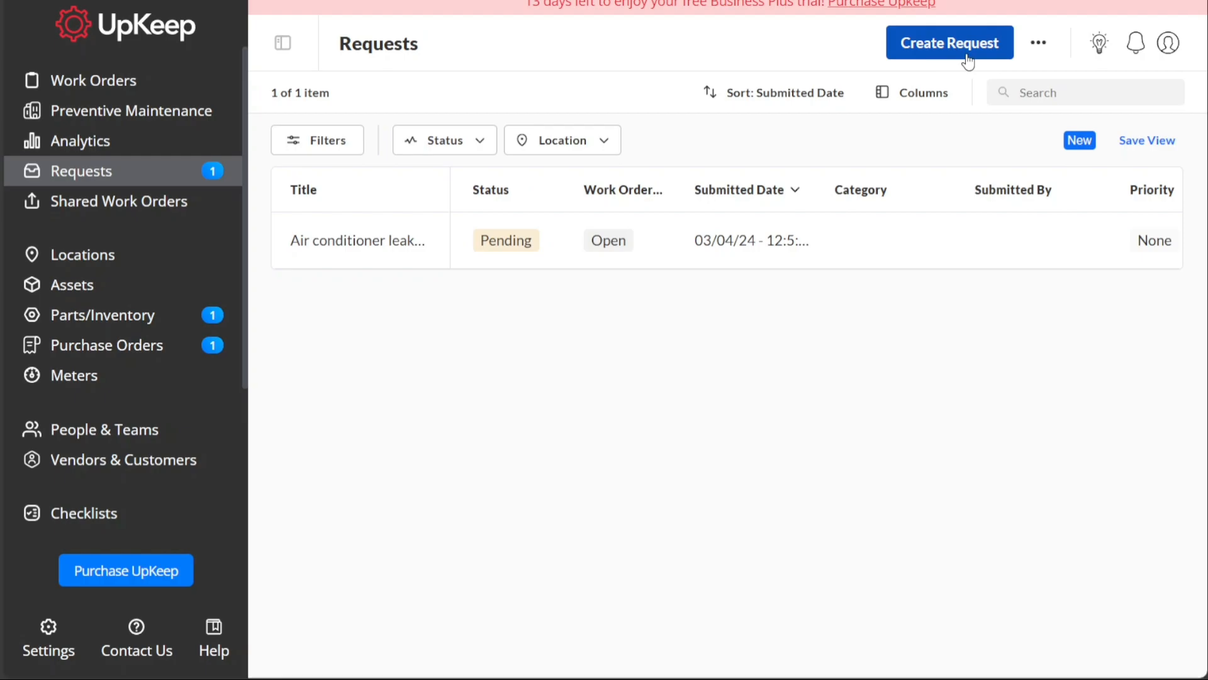
Open the blank Create Request form with Title, Description, Priority, Image and Files fields
left_click(950, 42)
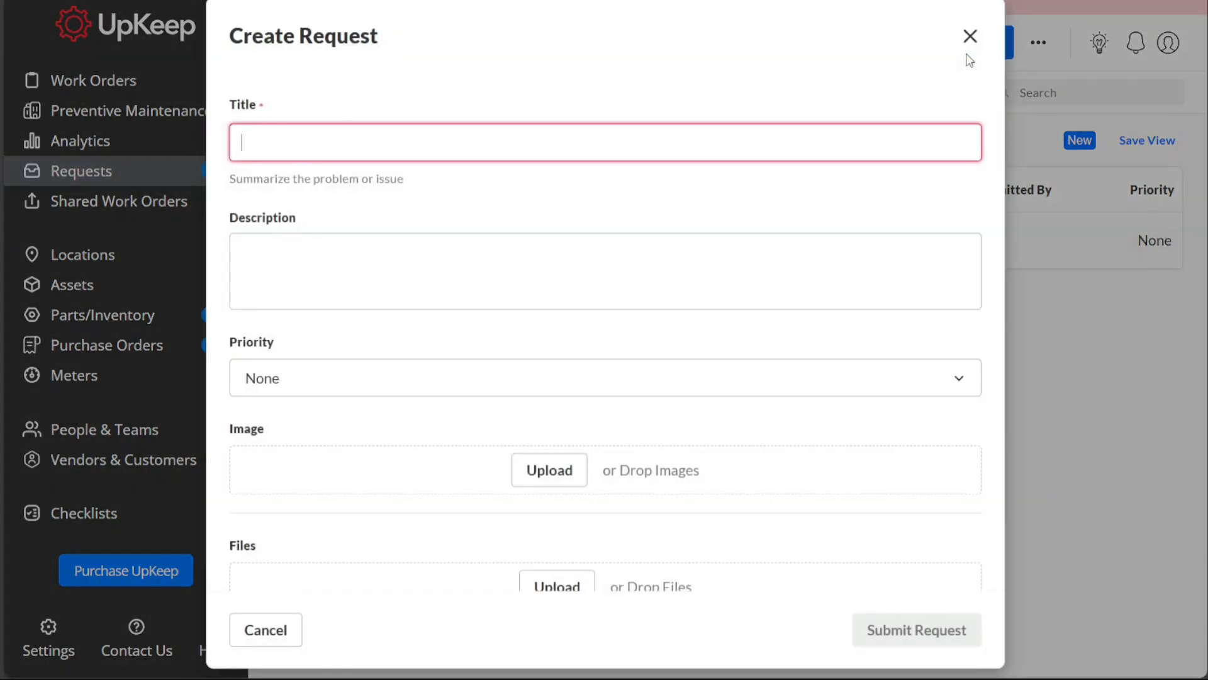
mouse_move(787, 77)
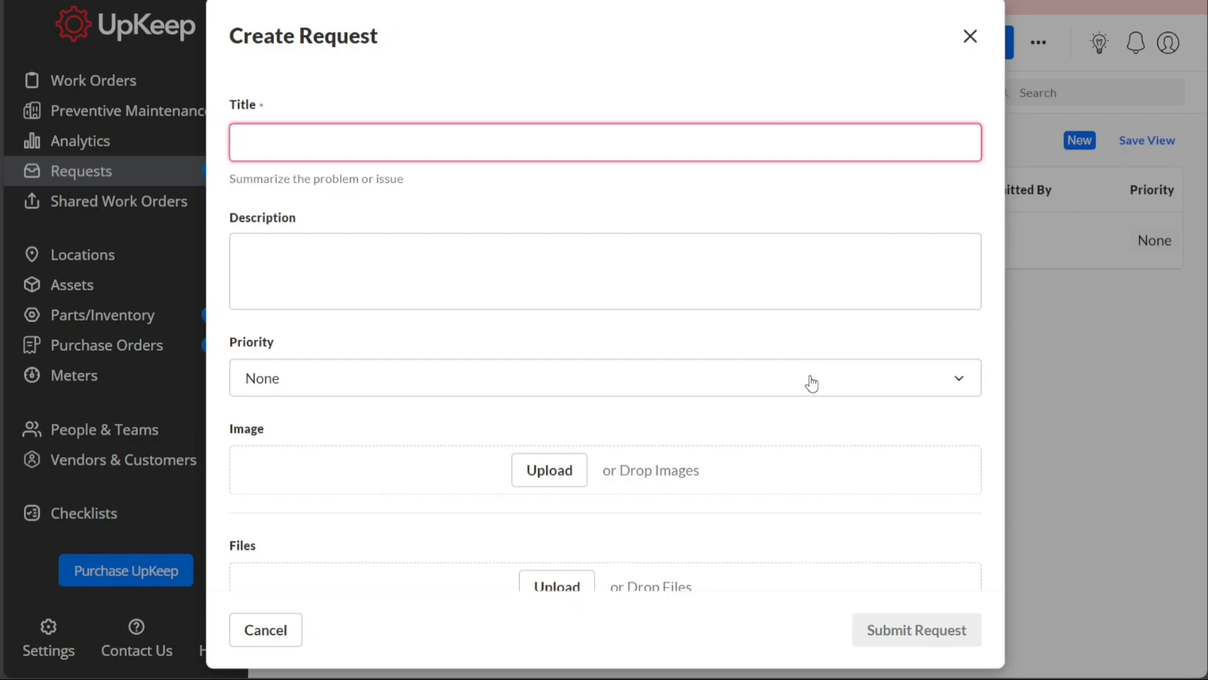
left_click(605, 378)
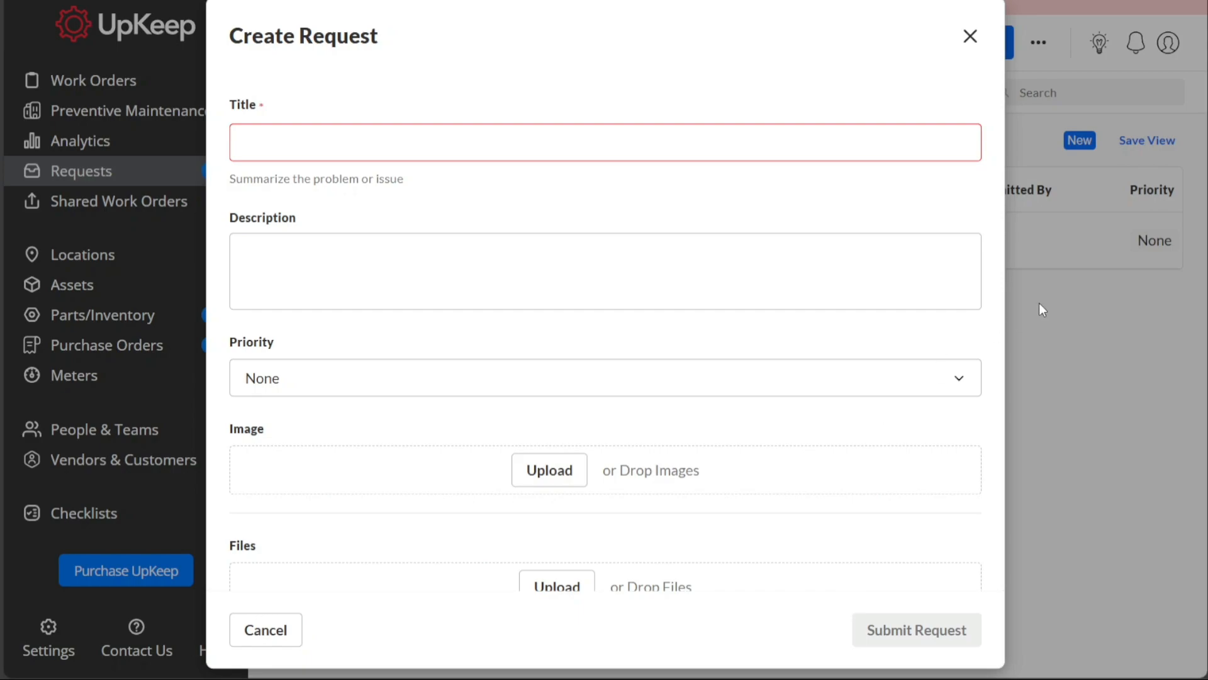
scroll("down", 3)
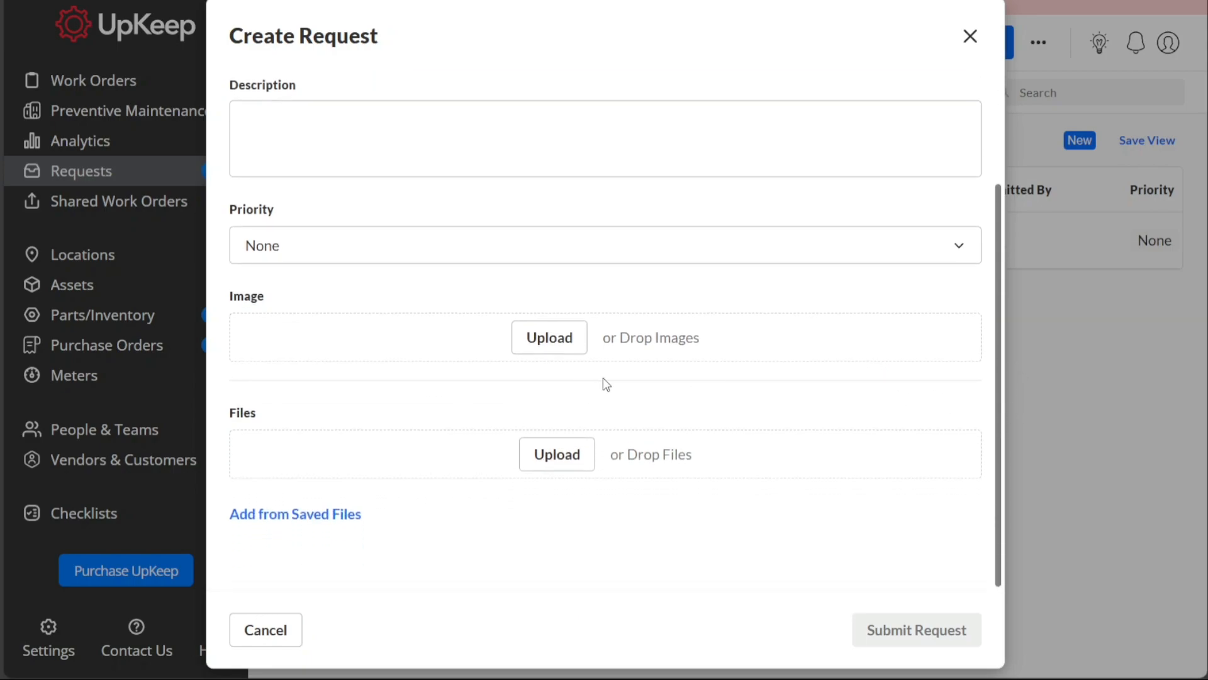
mouse_move(609, 401)
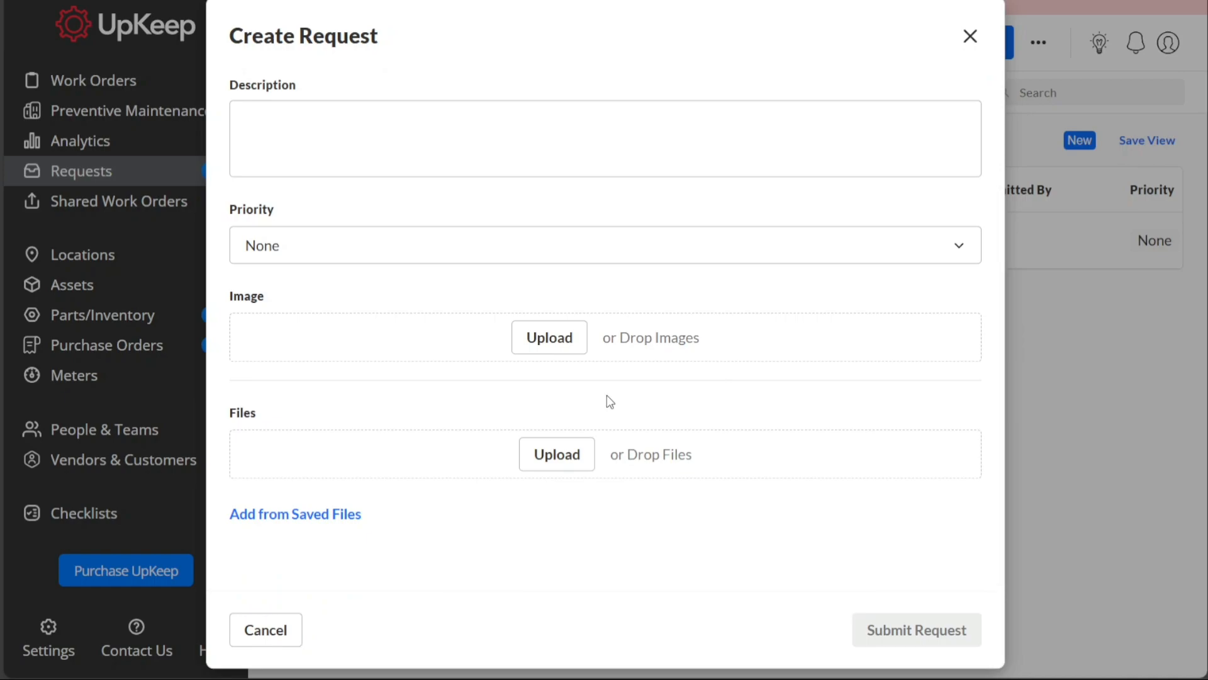
mouse_move(556, 454)
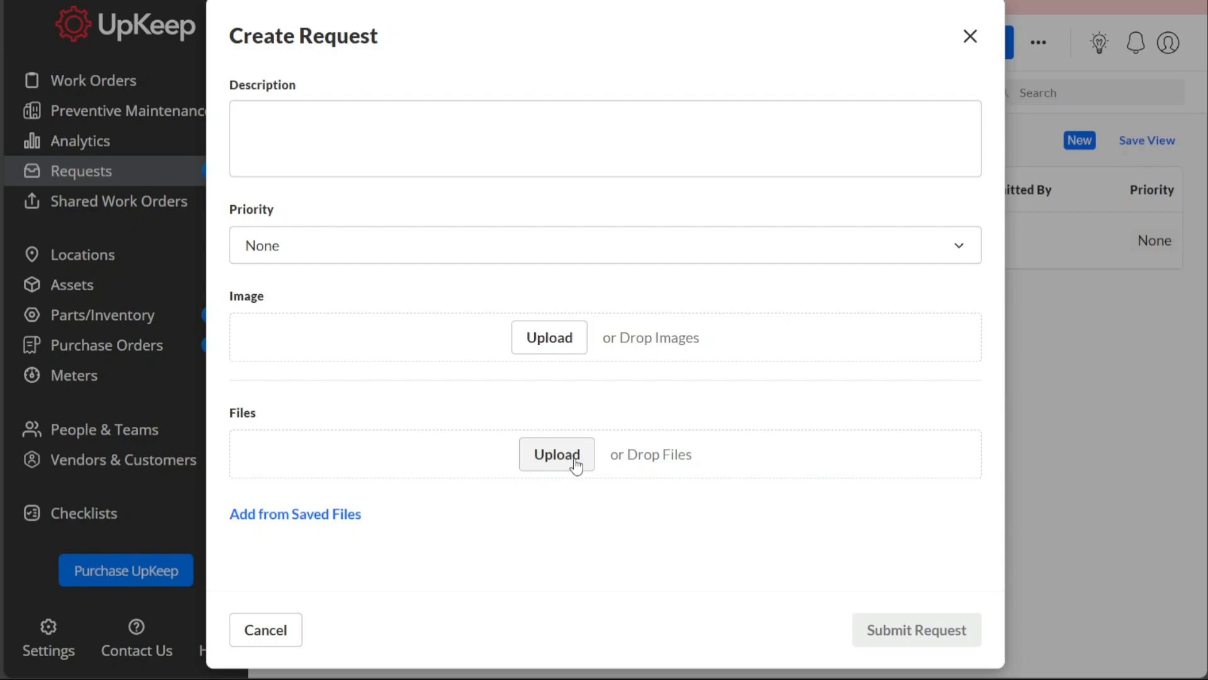
mouse_move(728, 394)
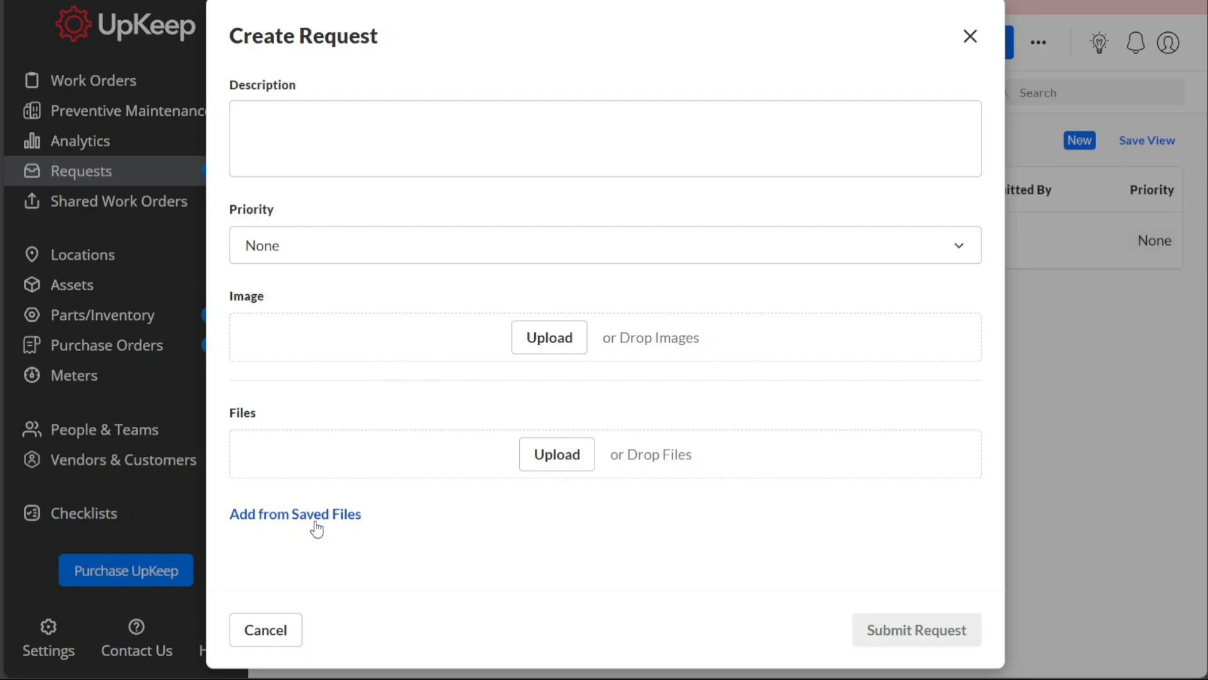
mouse_move(389, 565)
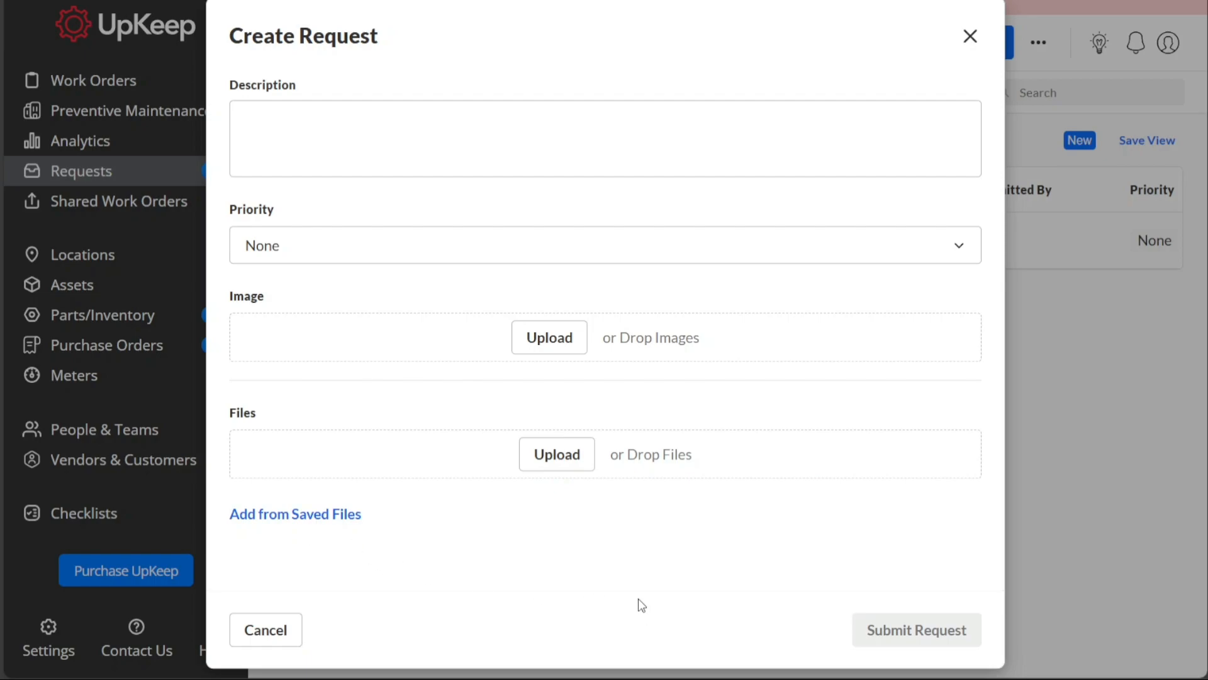
mouse_move(673, 600)
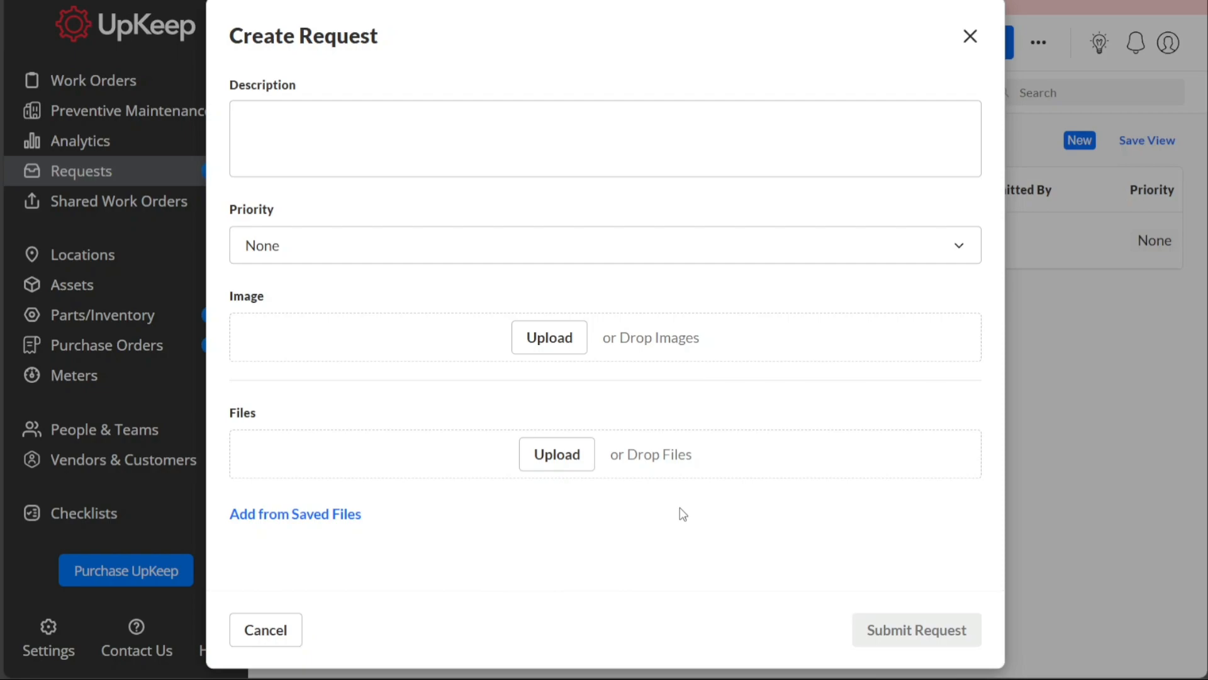
mouse_move(544, 473)
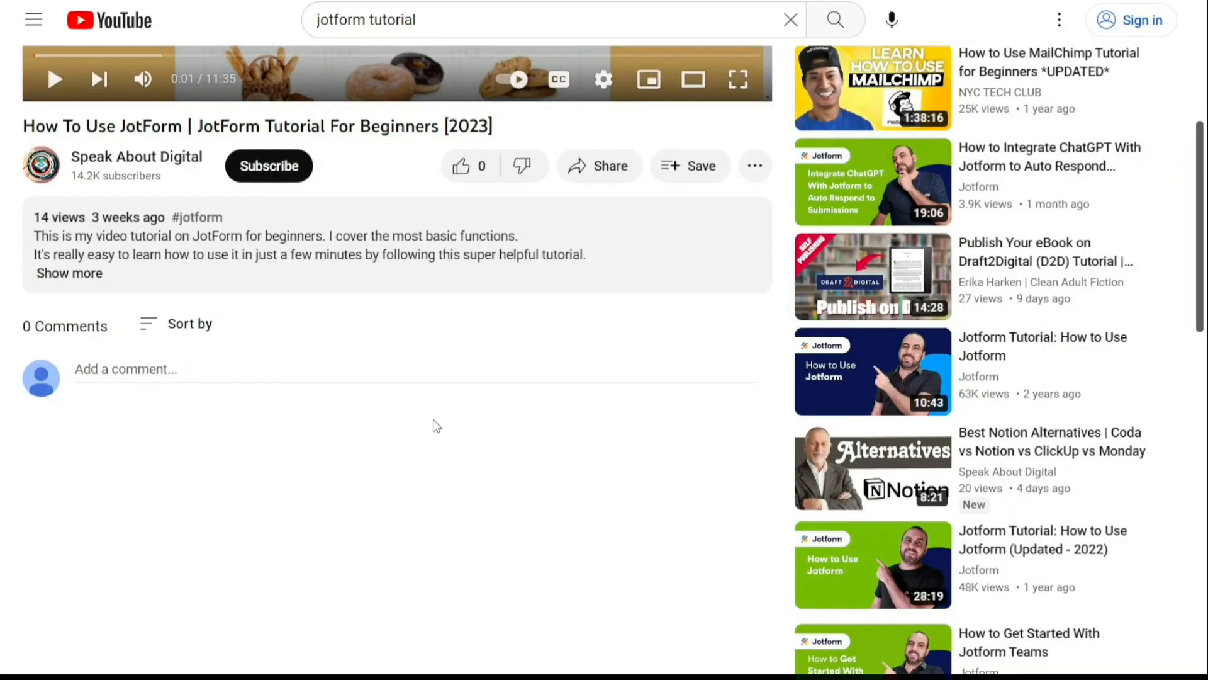
Expand the 'How To Use JotForm' video description to reveal the free sign-up link
left_click(69, 273)
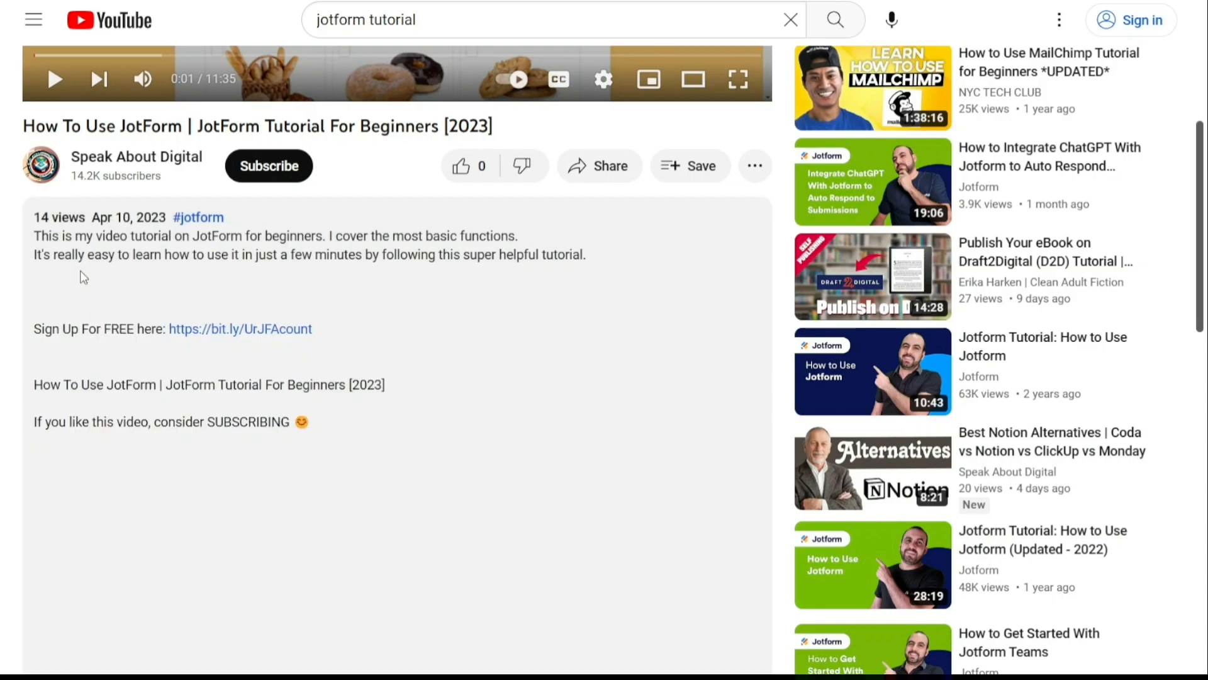
mouse_move(241, 329)
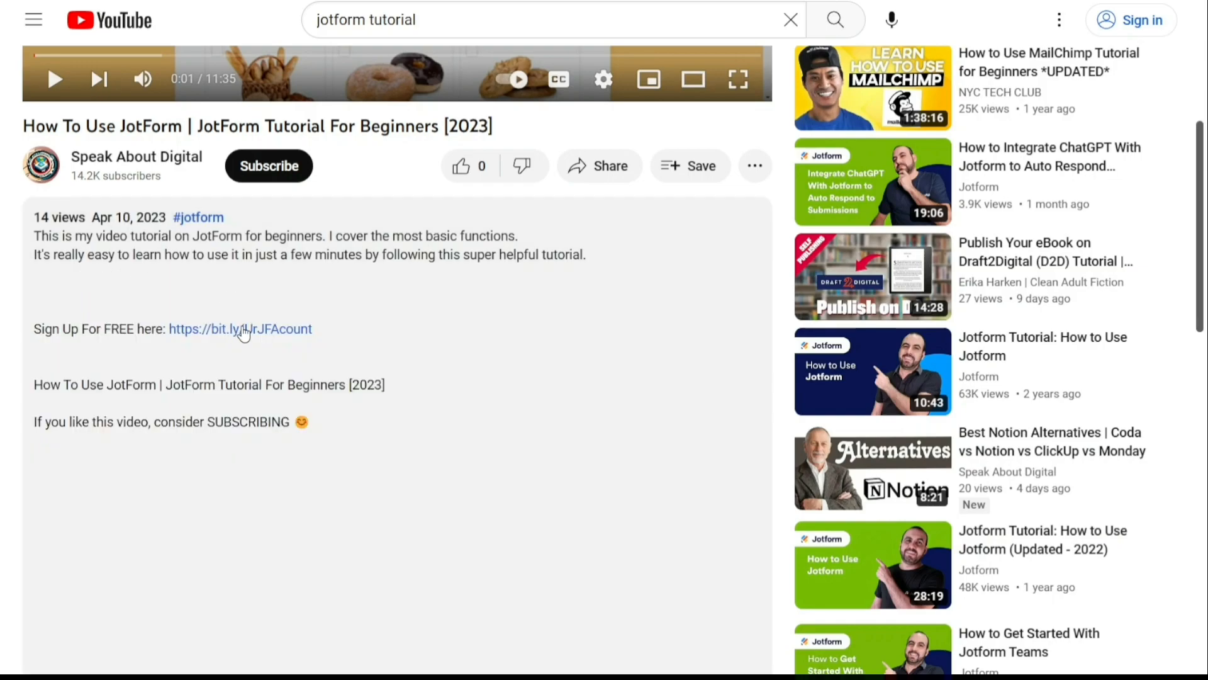